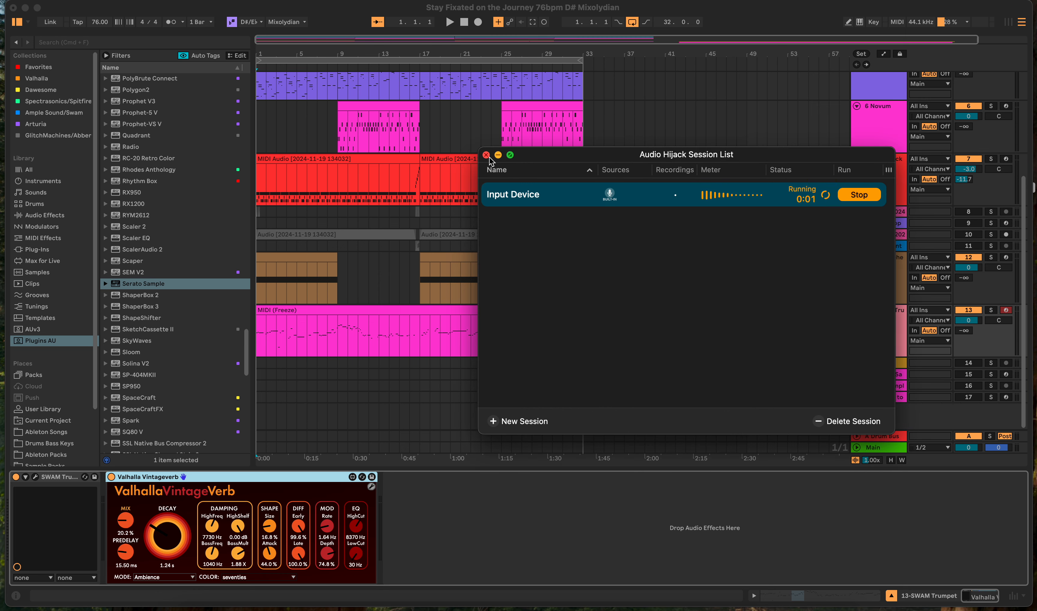
# Switch the Audio Hijack source On, uncheck Live's 'Mute when capturing', and dismiss Loopback
pyautogui.click(486, 154)
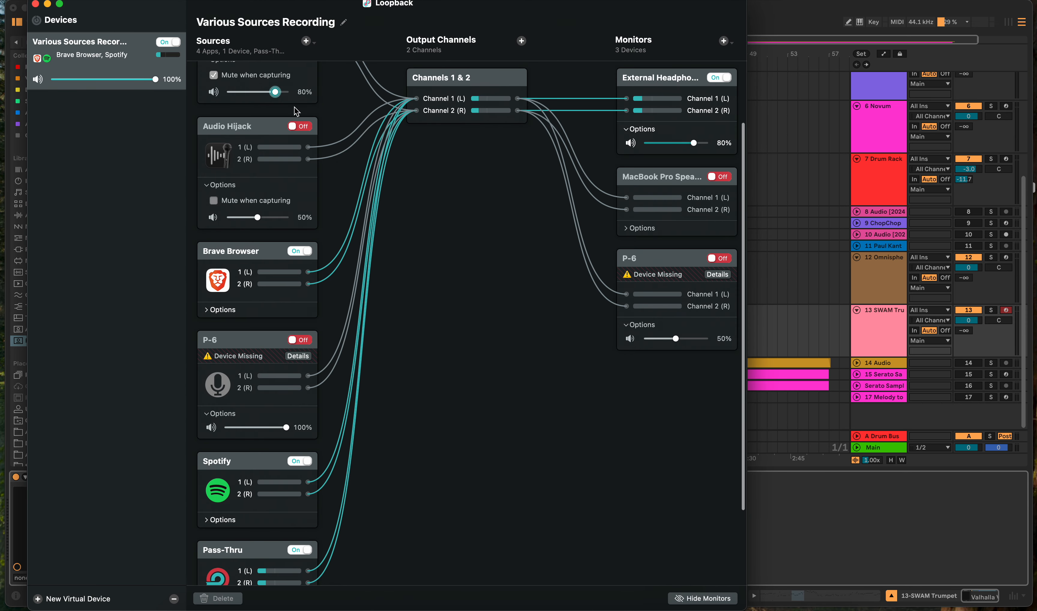
pyautogui.click(300, 126)
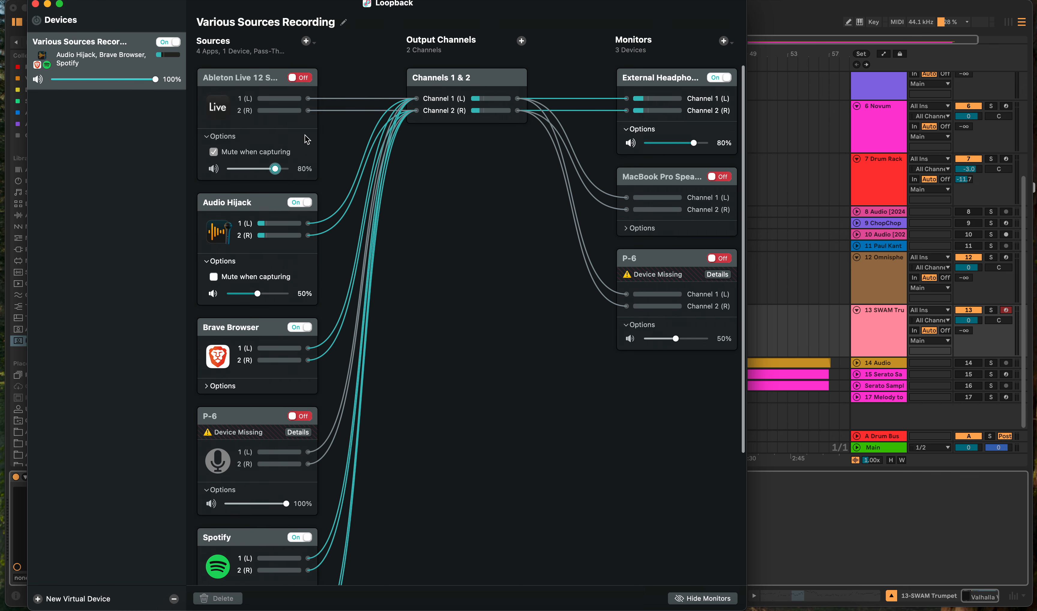
pyautogui.click(214, 152)
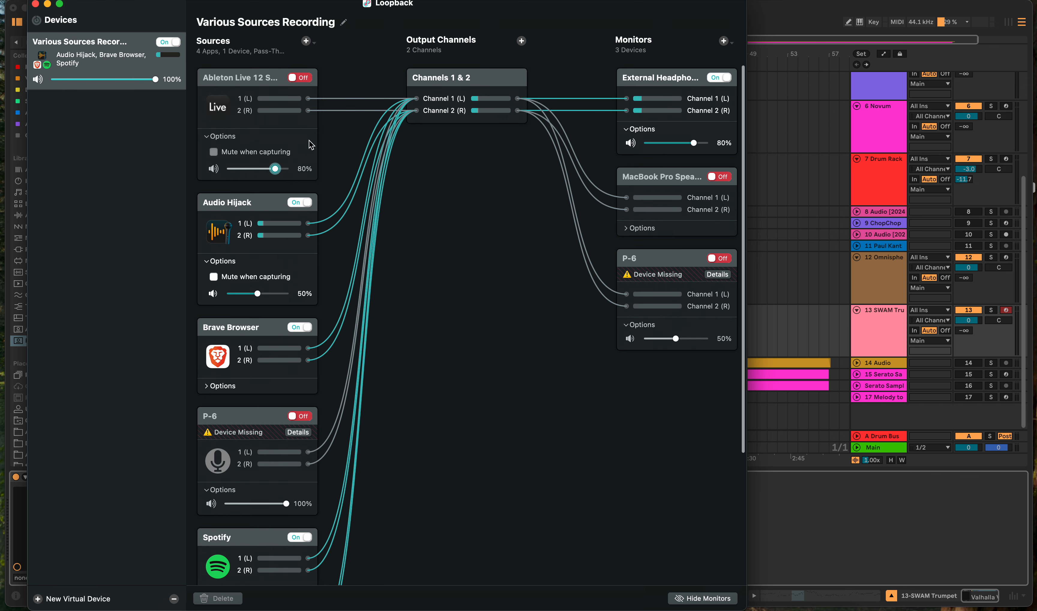
pyautogui.click(299, 78)
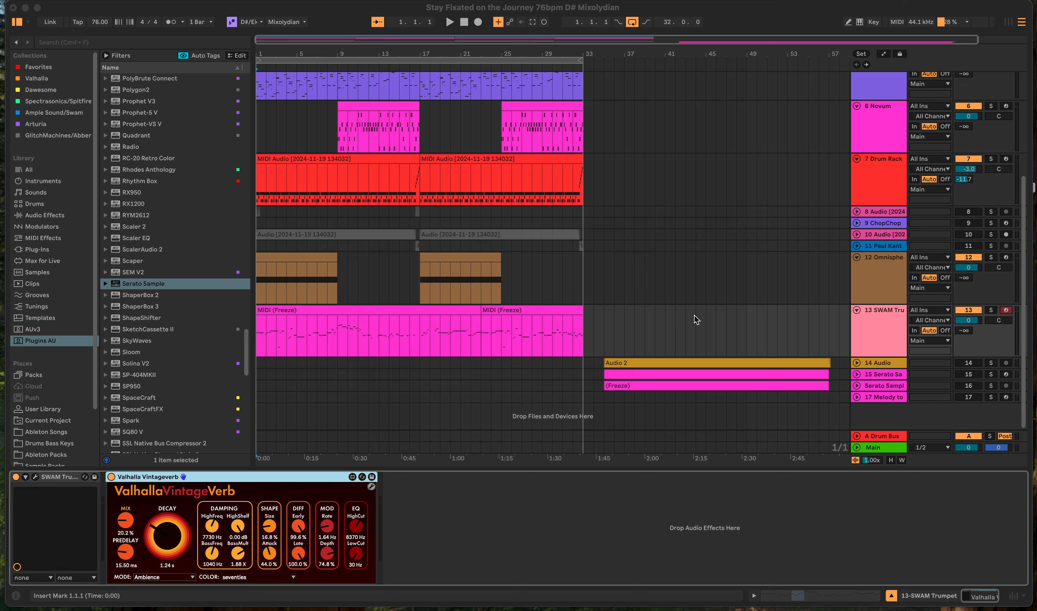
pyautogui.moveTo(698, 317)
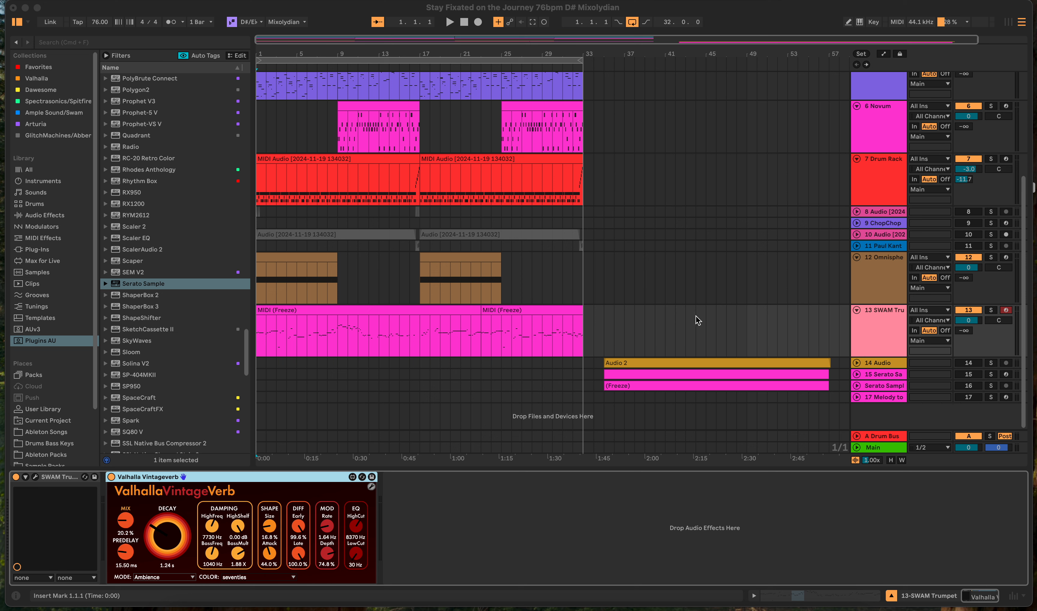
pyautogui.moveTo(701, 328)
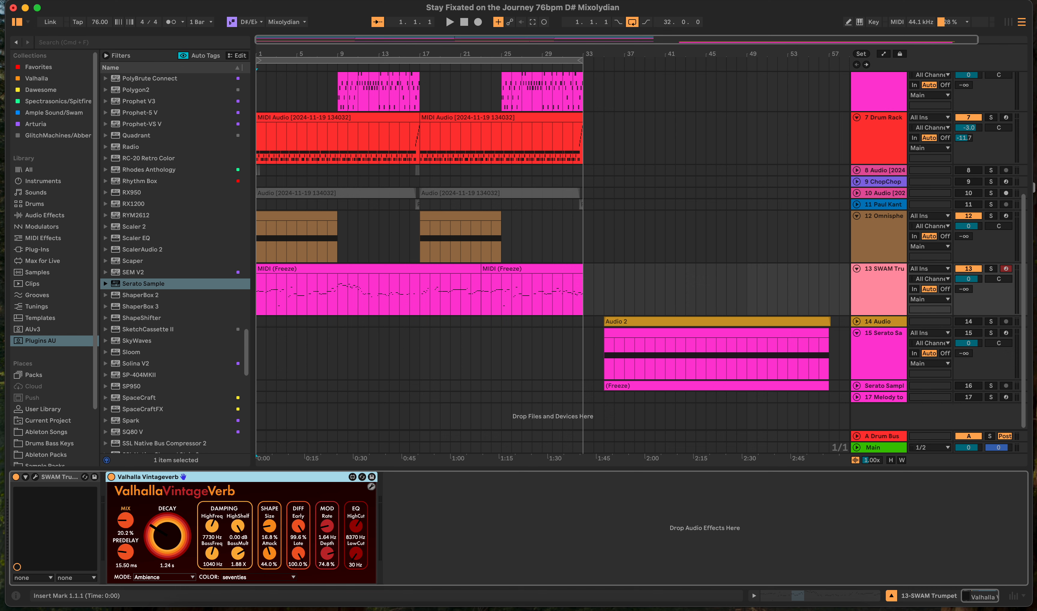
pyautogui.moveTo(864, 359)
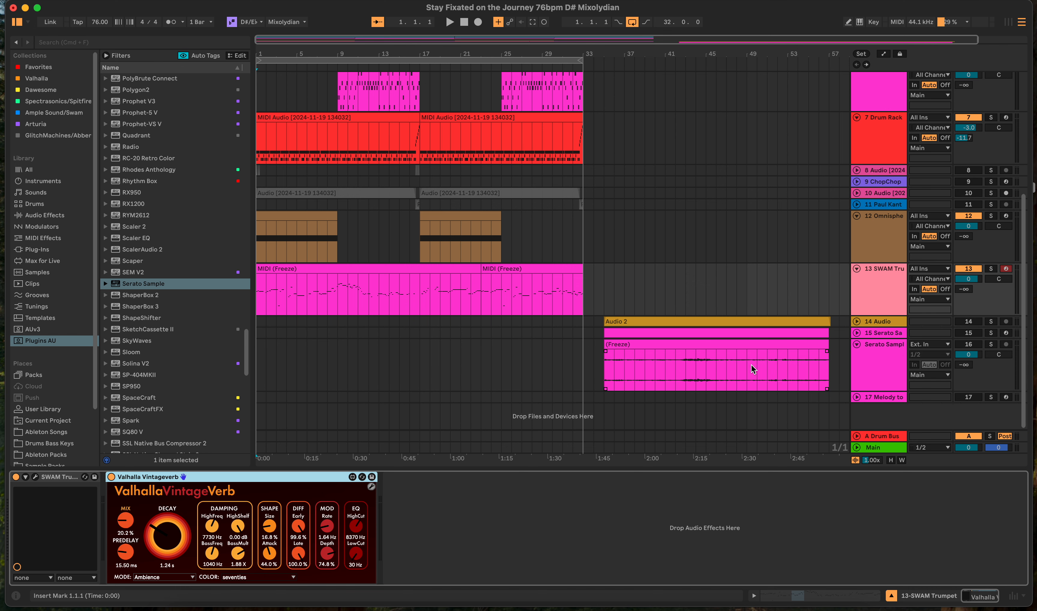
pyautogui.moveTo(836, 383)
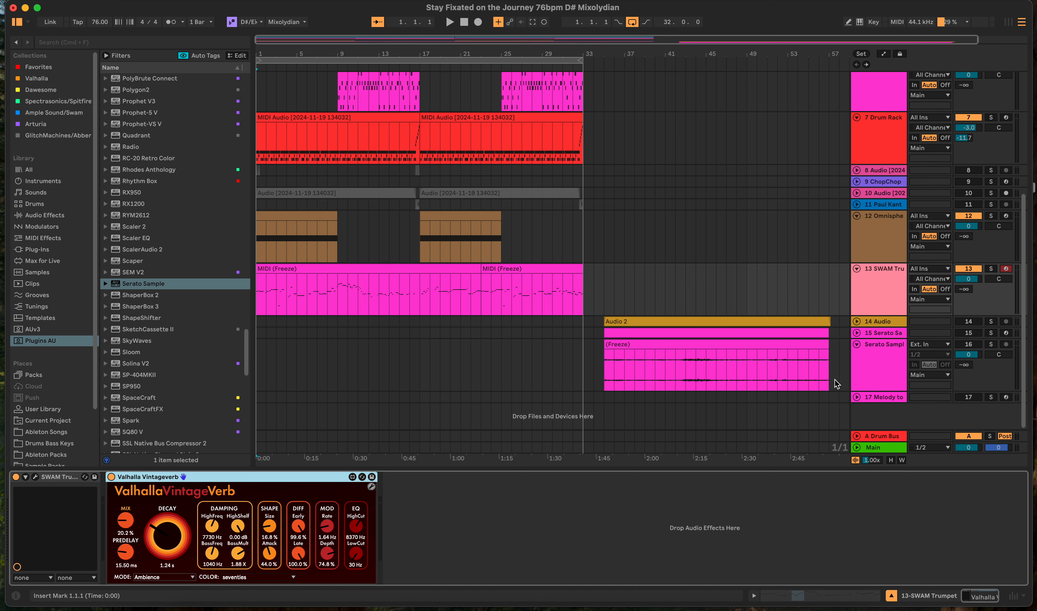
# Unfold the lower Serato Sample track to show its frozen clip lane
pyautogui.click(618, 391)
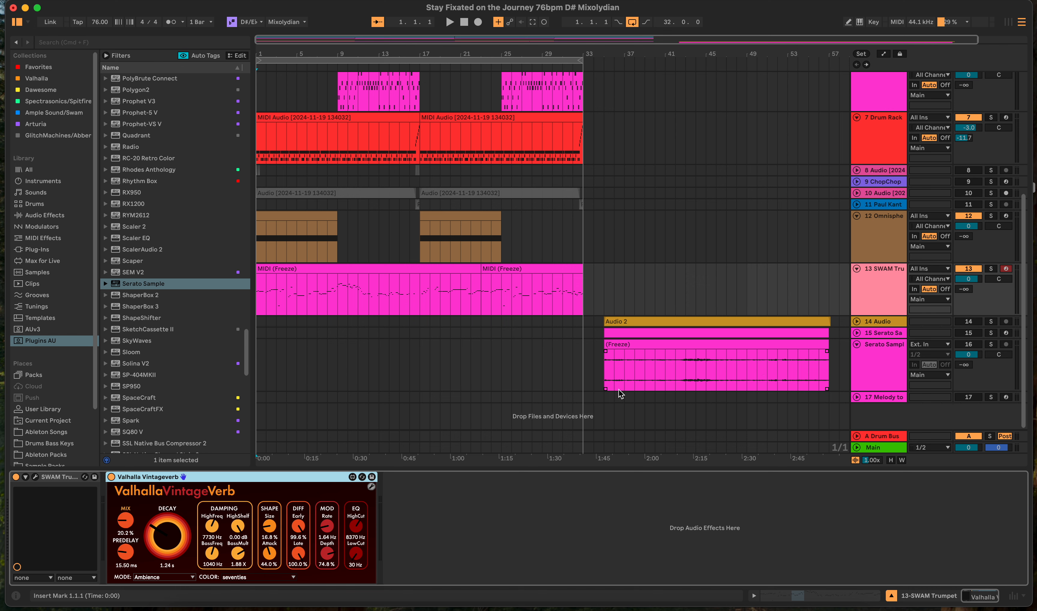
pyautogui.moveTo(848, 343)
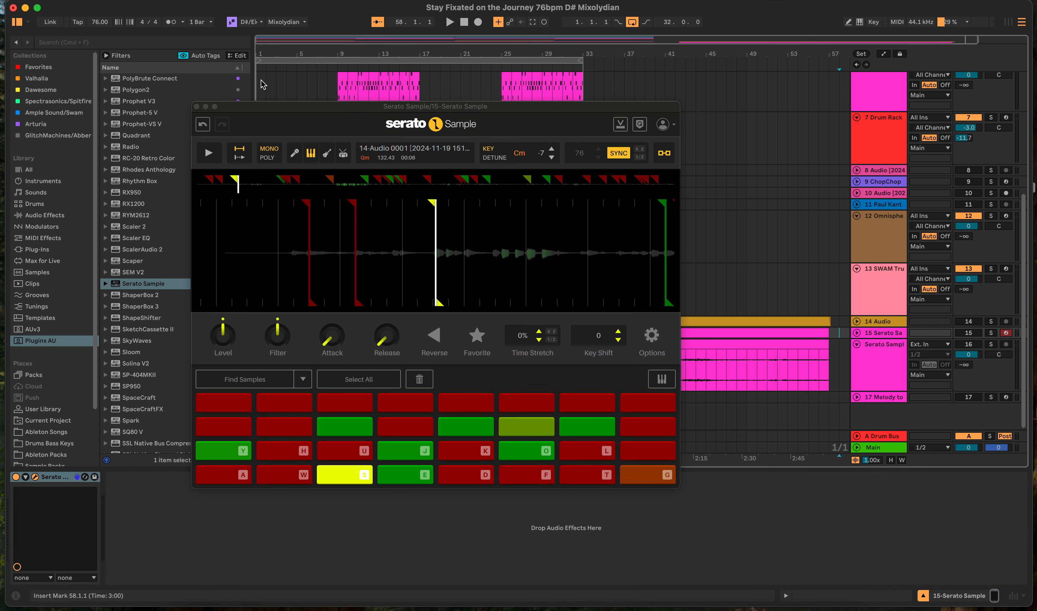
pyautogui.moveTo(309, 42)
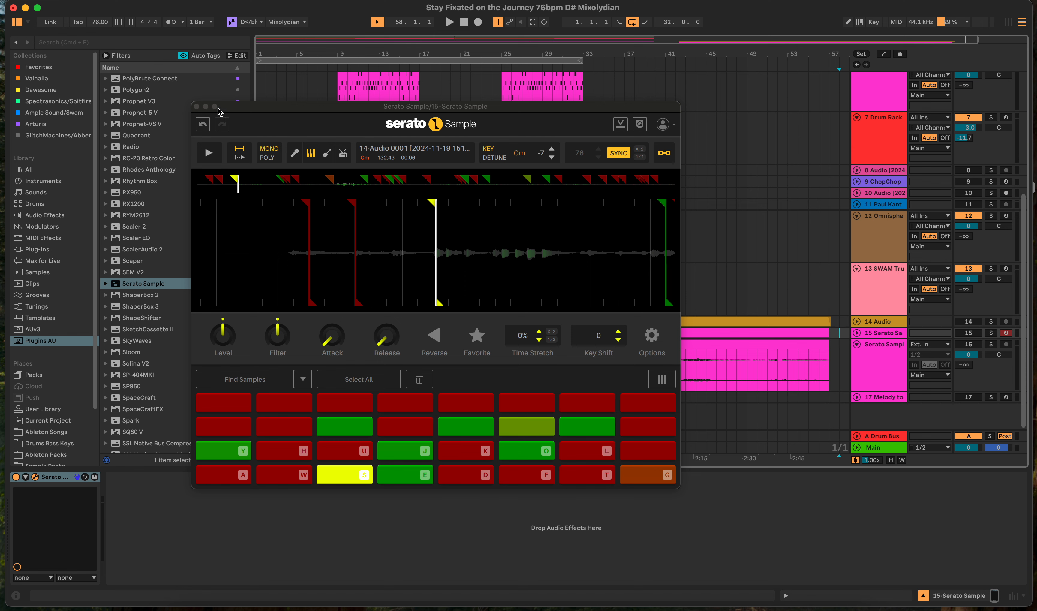
pyautogui.moveTo(181, 150)
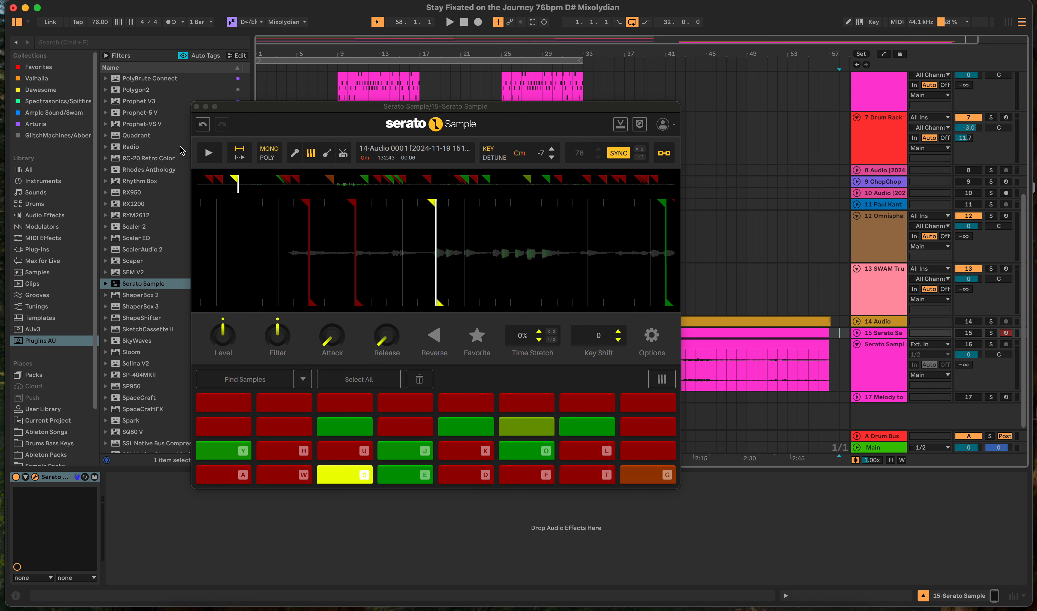
pyautogui.moveTo(460, 263)
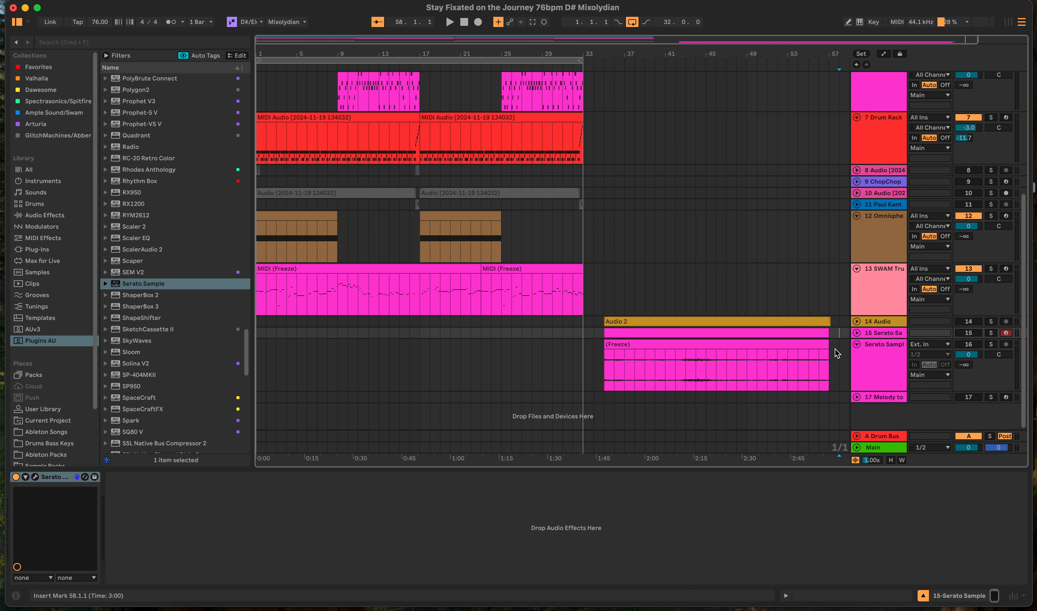
# Collapse the Serato Sample track and select the Melody to MIDI track for removal
pyautogui.click(711, 373)
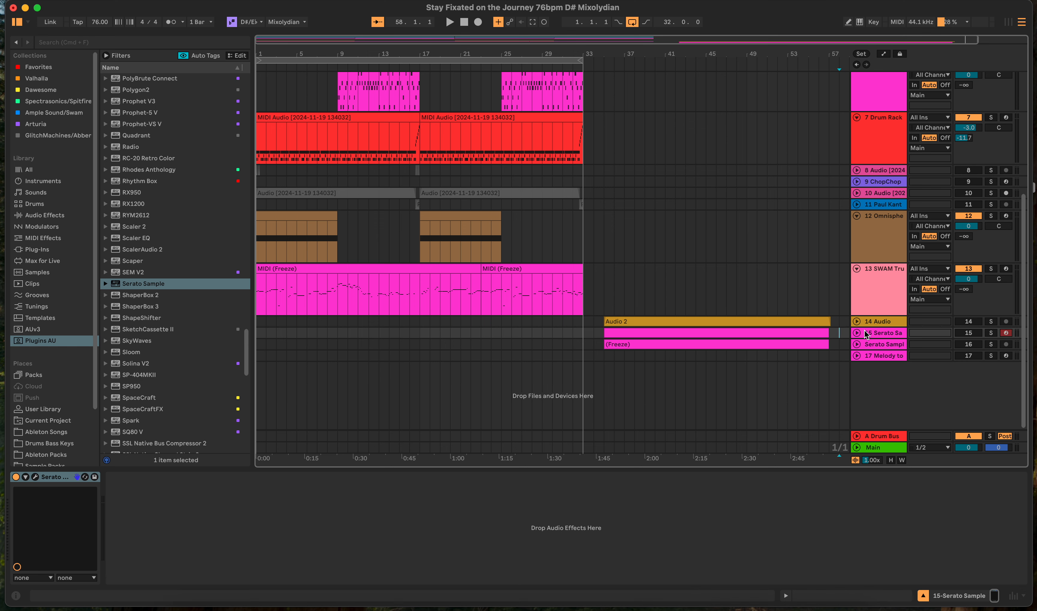
pyautogui.click(882, 355)
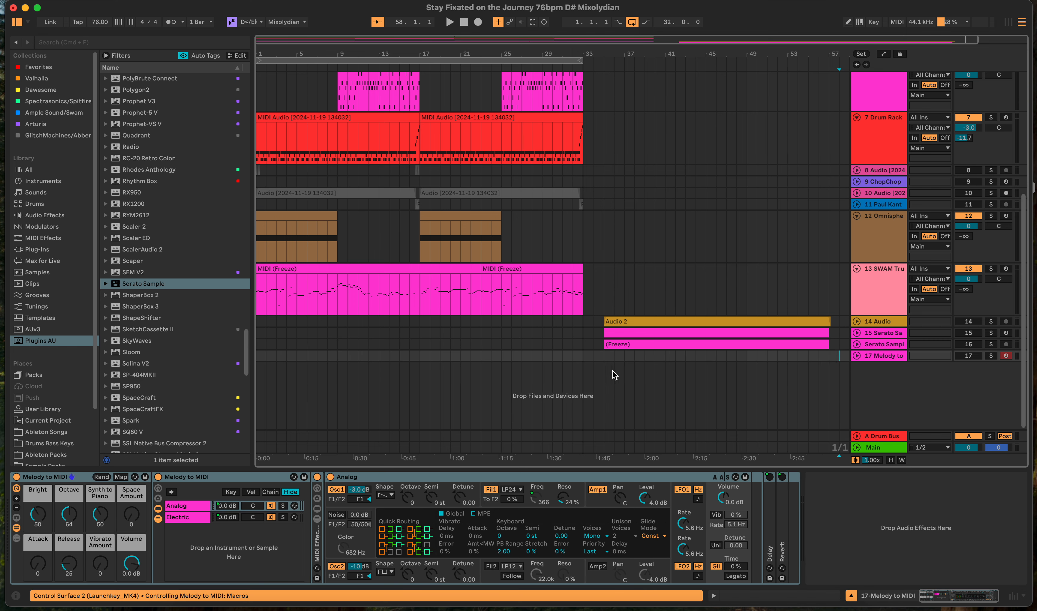
pyautogui.click(879, 355)
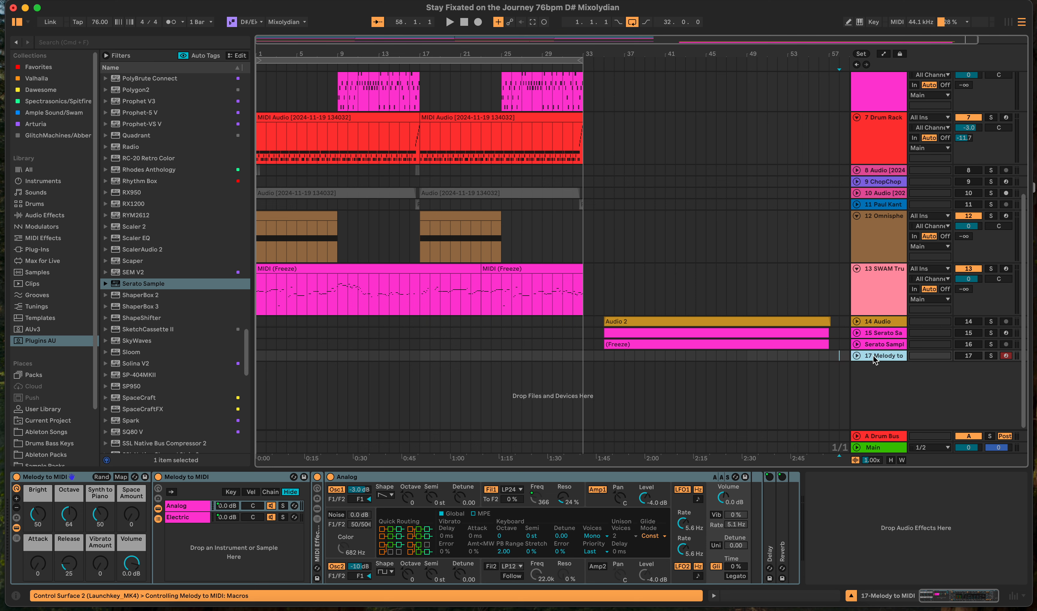
pyautogui.moveTo(890, 361)
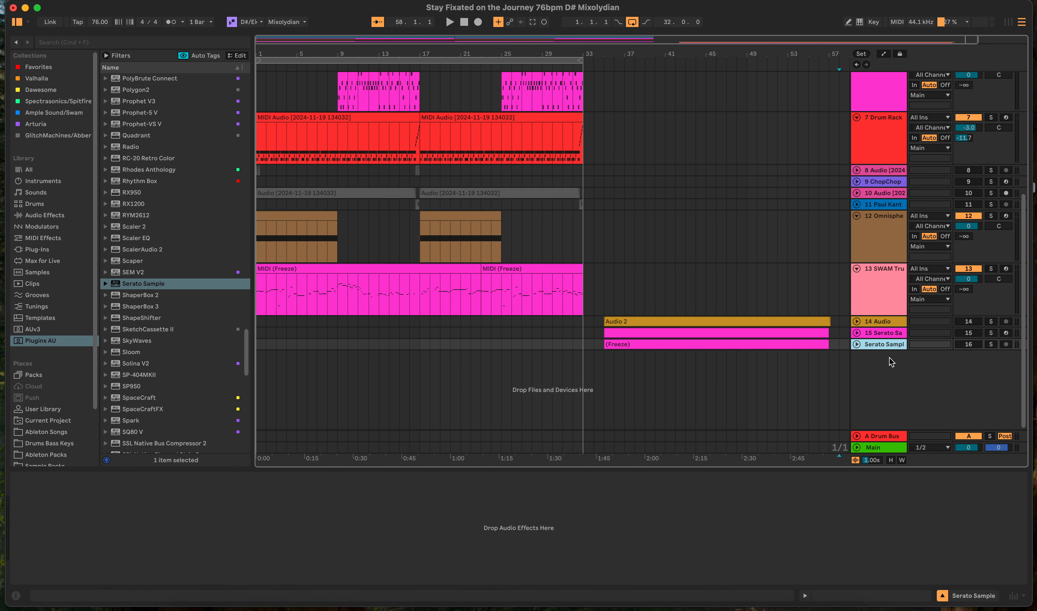
pyautogui.moveTo(738, 343)
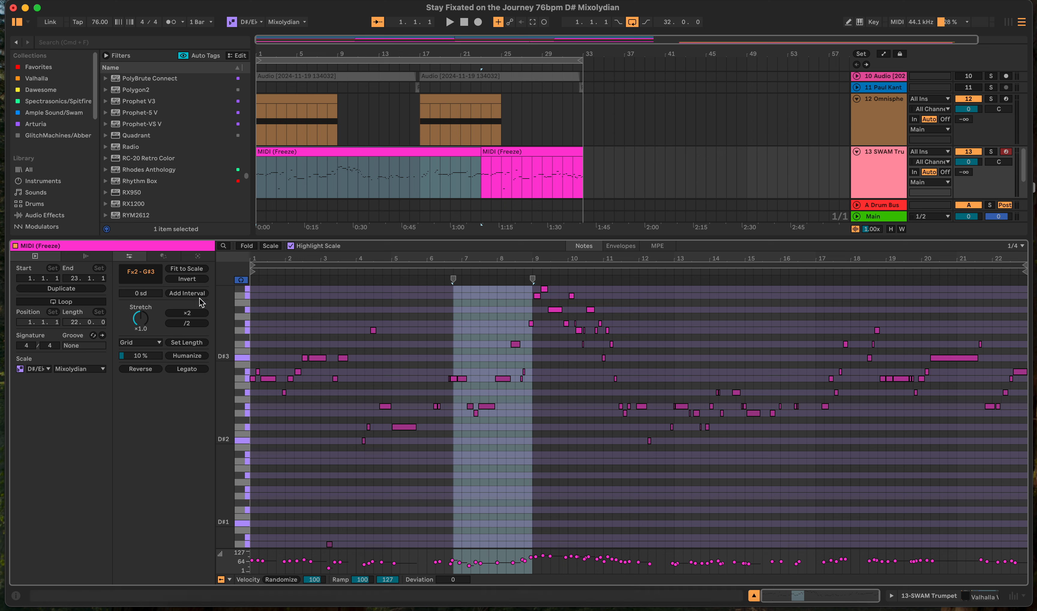
pyautogui.moveTo(187, 268)
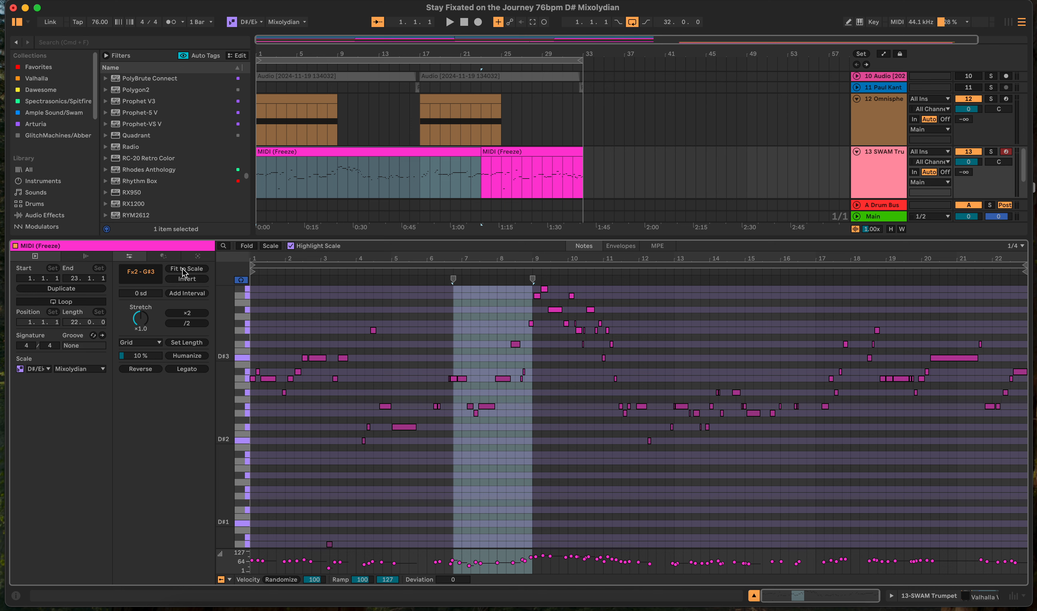
pyautogui.moveTo(193, 280)
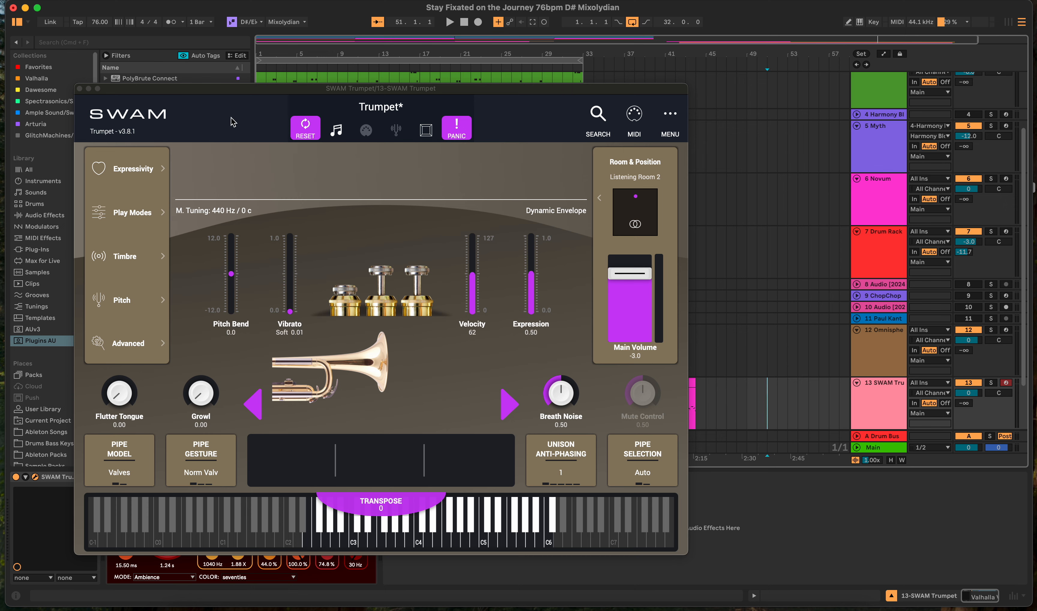
# View the trumpet's Room & Position Ambiente settings, then close the room simulator
pyautogui.click(636, 212)
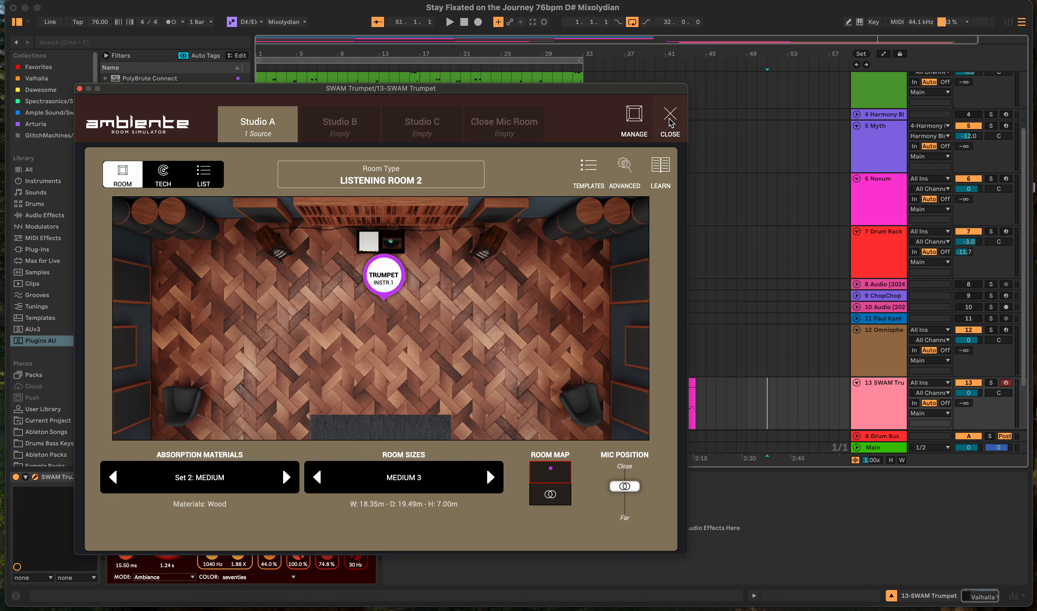
pyautogui.click(670, 113)
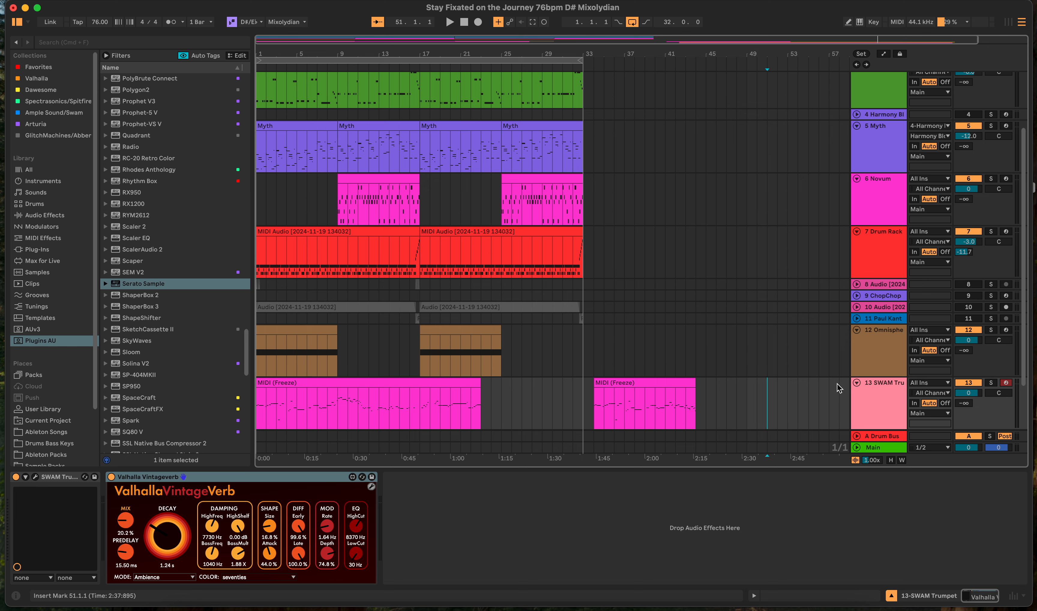
# Recolour the SWAM Trumpet track and its frozen clips to teal
pyautogui.rightClick(878, 403)
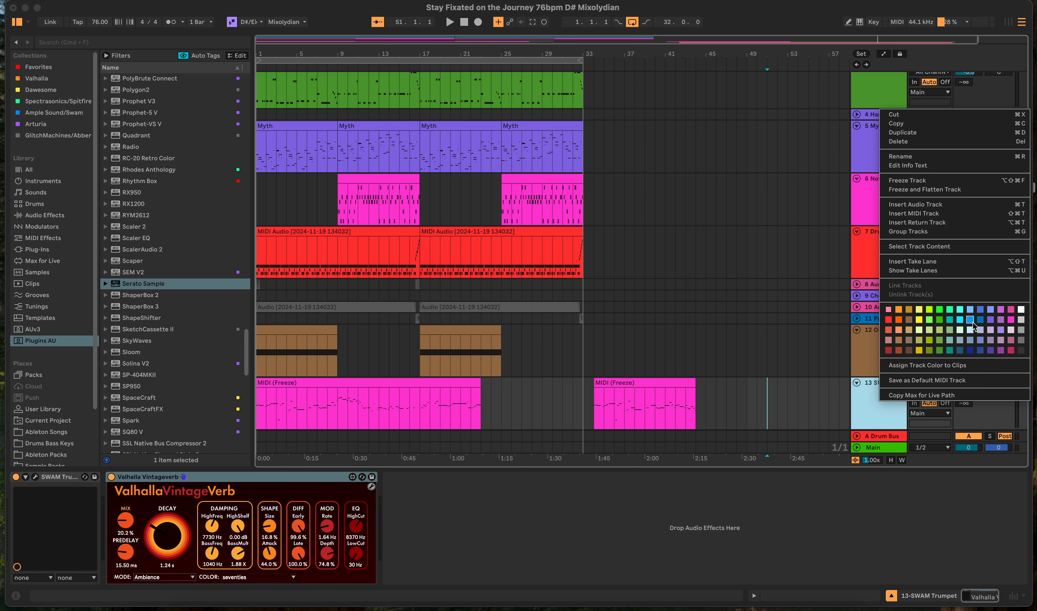
pyautogui.click(700, 427)
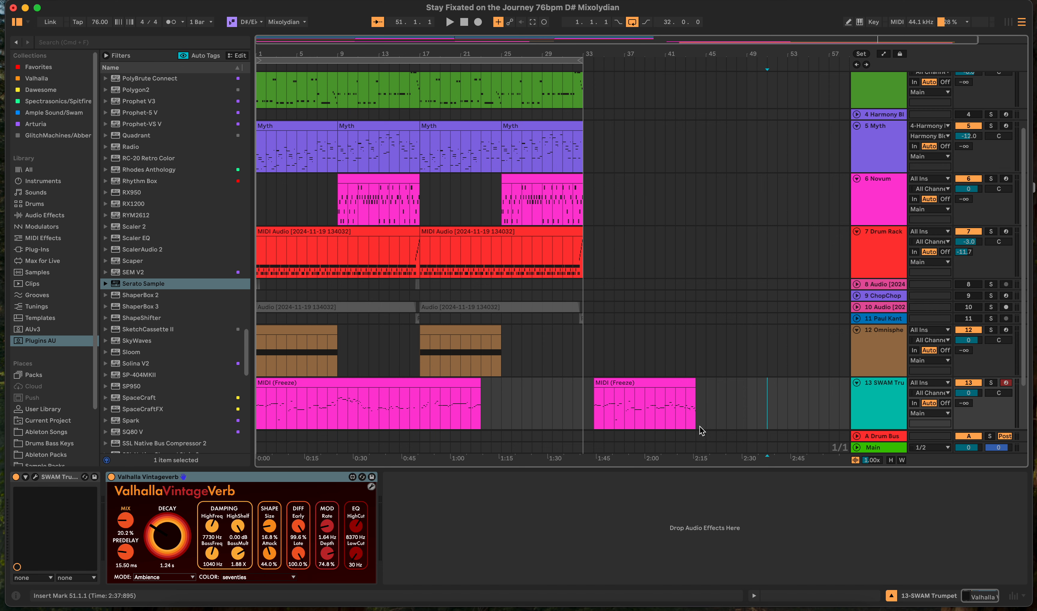
pyautogui.rightClick(374, 406)
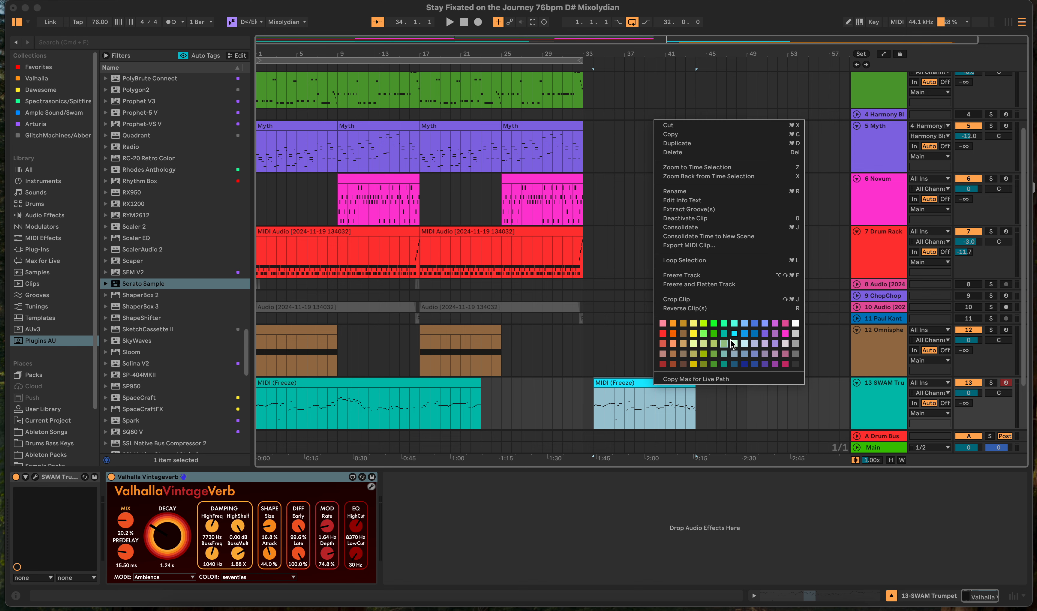
pyautogui.click(805, 381)
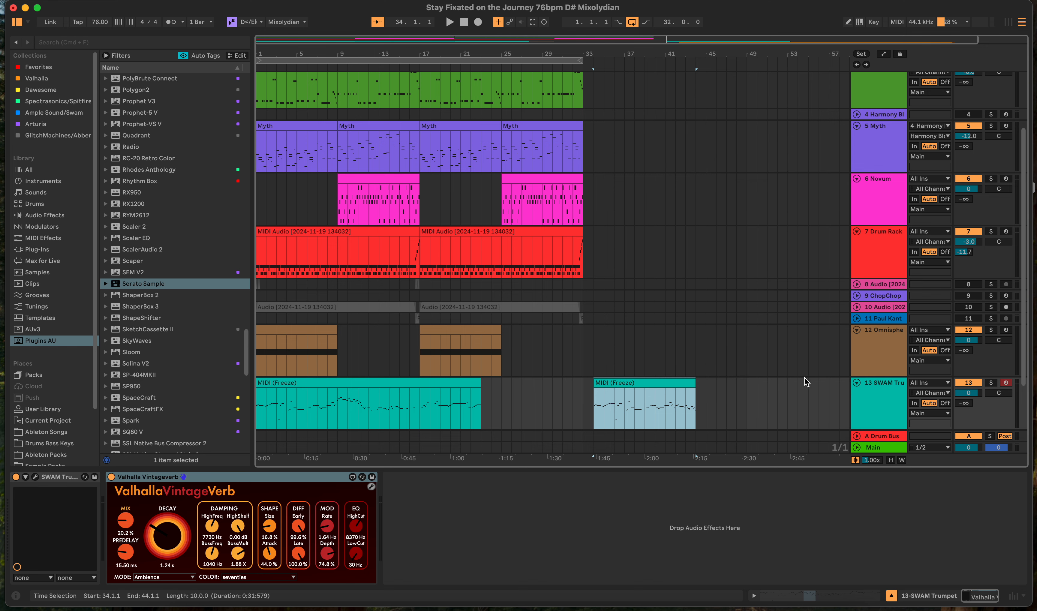
pyautogui.moveTo(386, 399)
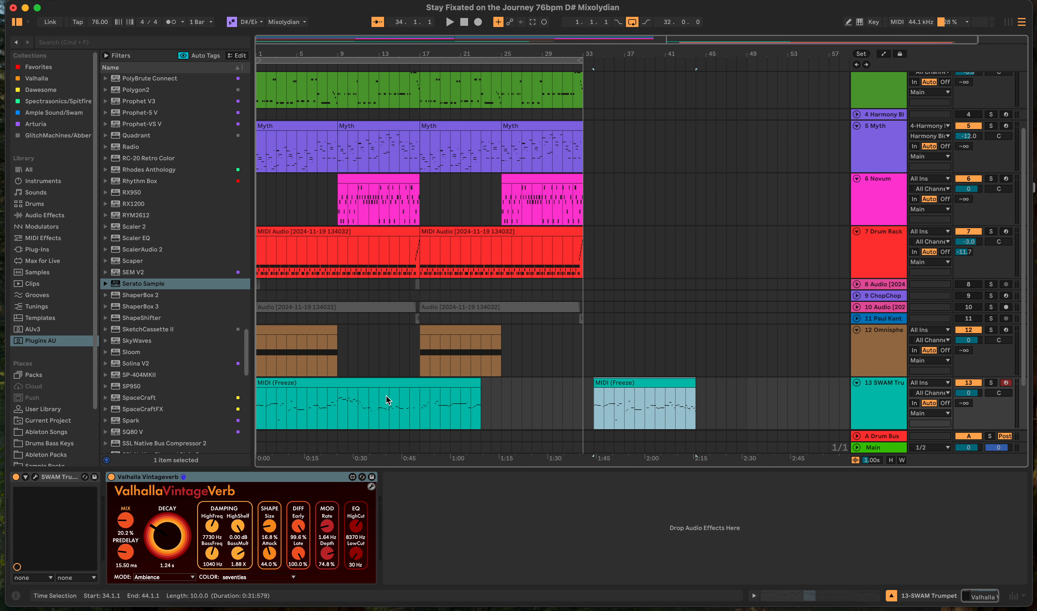
# Select the first trumpet clip and open its notes in Clip View
pyautogui.doubleClick(387, 400)
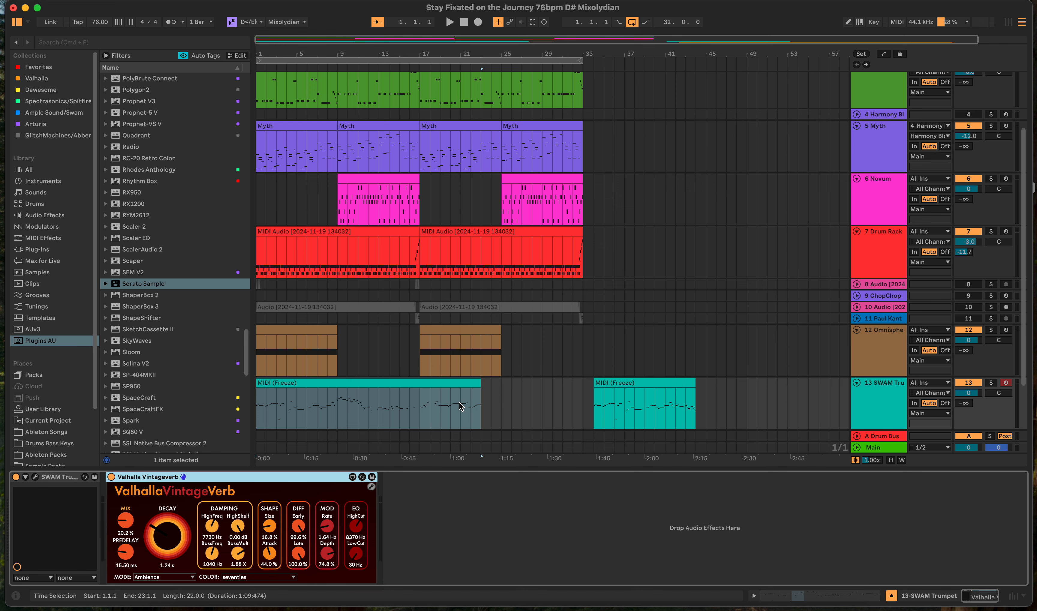
pyautogui.moveTo(451, 405)
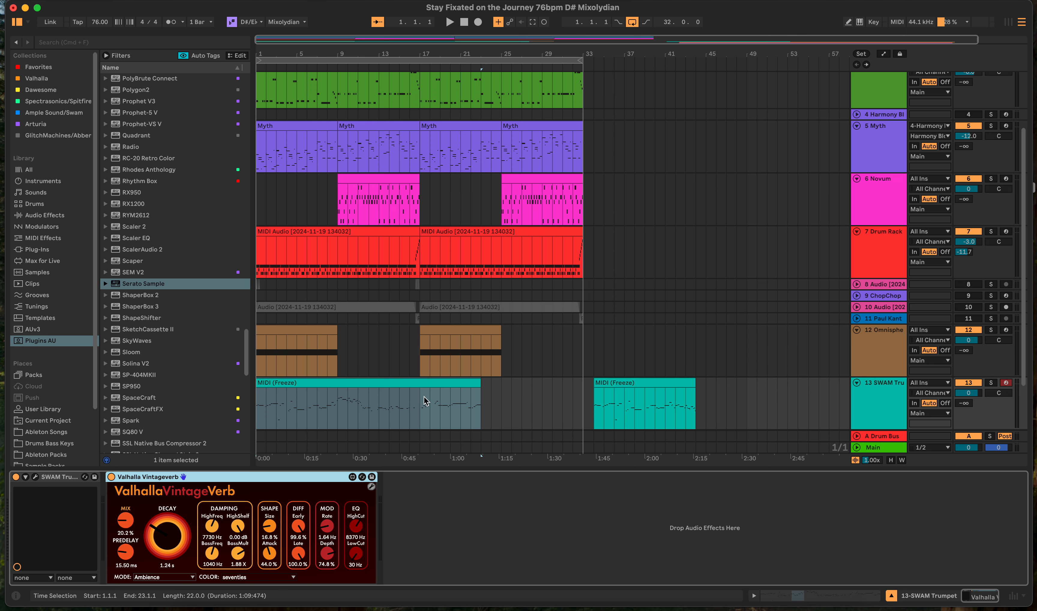
pyautogui.doubleClick(350, 401)
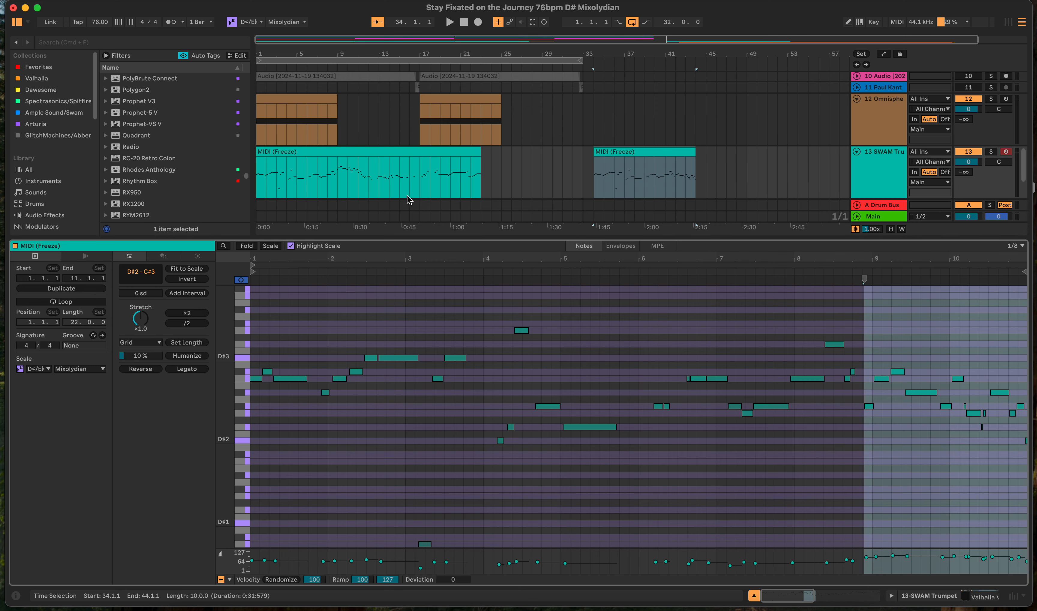
# Move the second trumpet clip to start at bar 23, right after the first
pyautogui.click(504, 168)
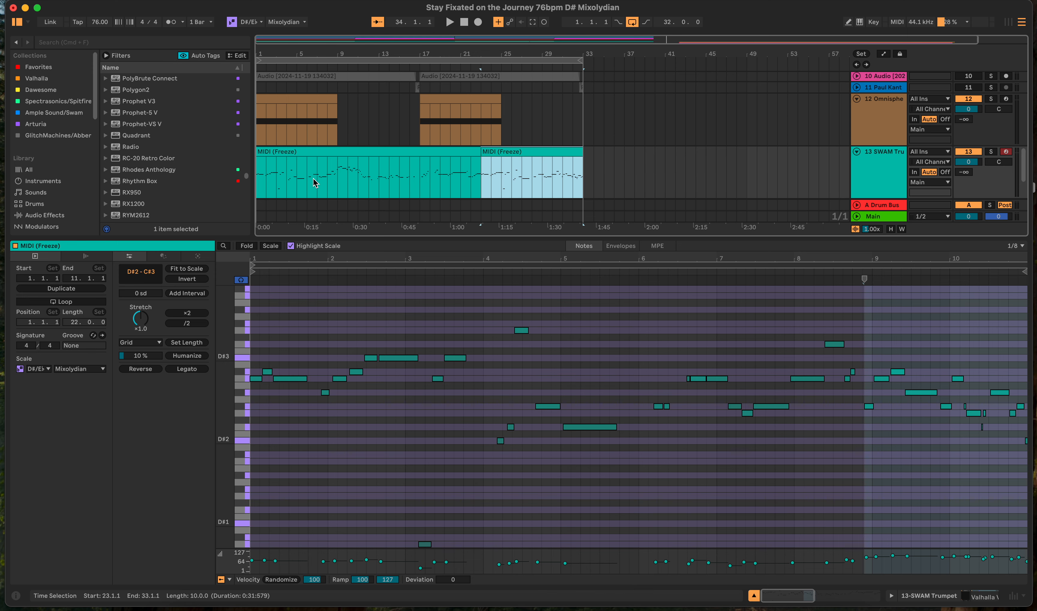
pyautogui.moveTo(290, 185)
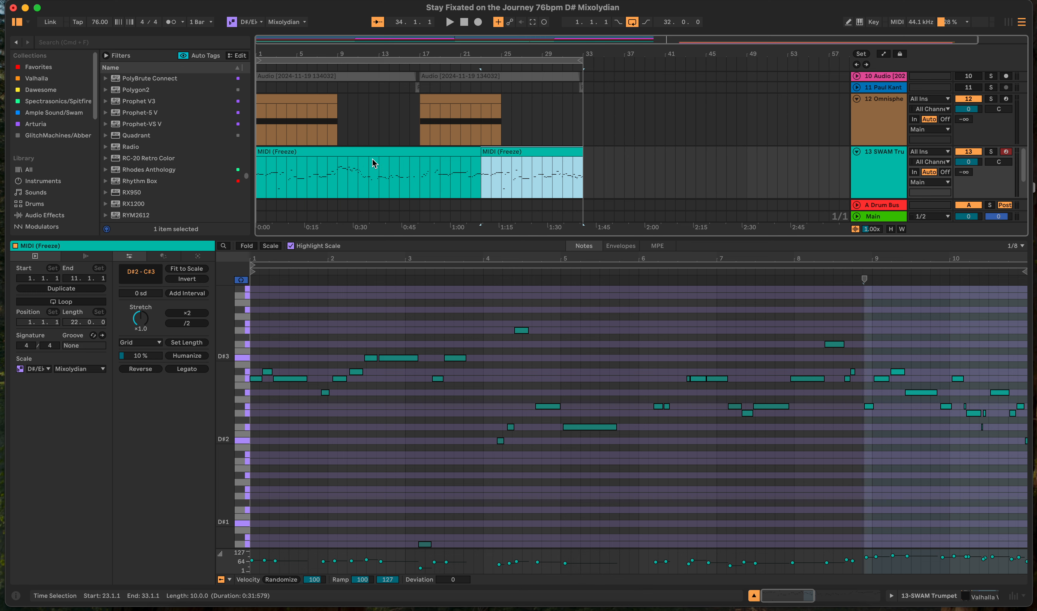
pyautogui.moveTo(343, 169)
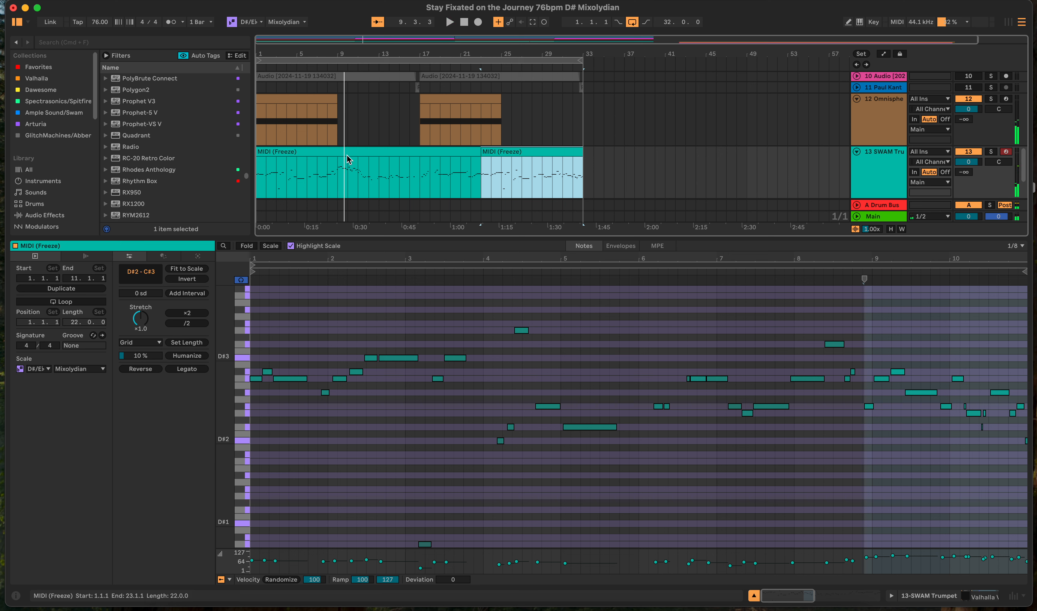
pyautogui.click(570, 182)
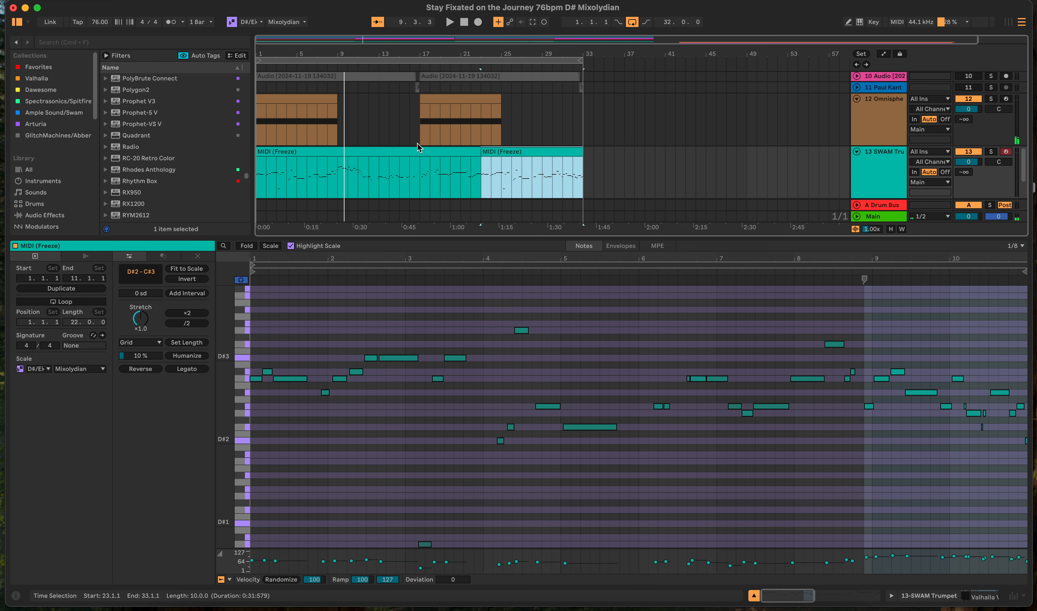
pyautogui.moveTo(356, 166)
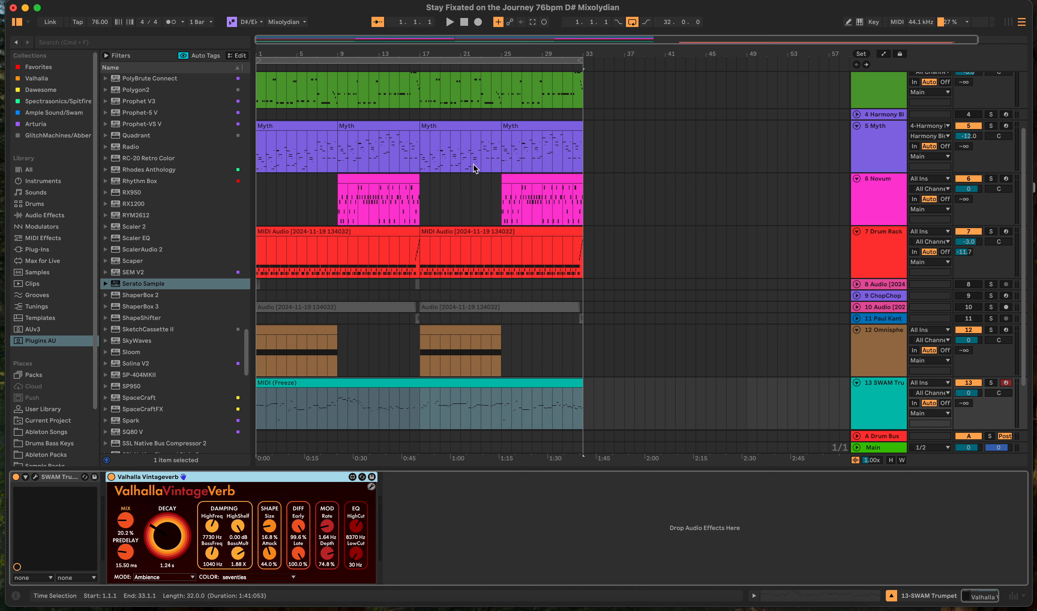
pyautogui.moveTo(347, 77)
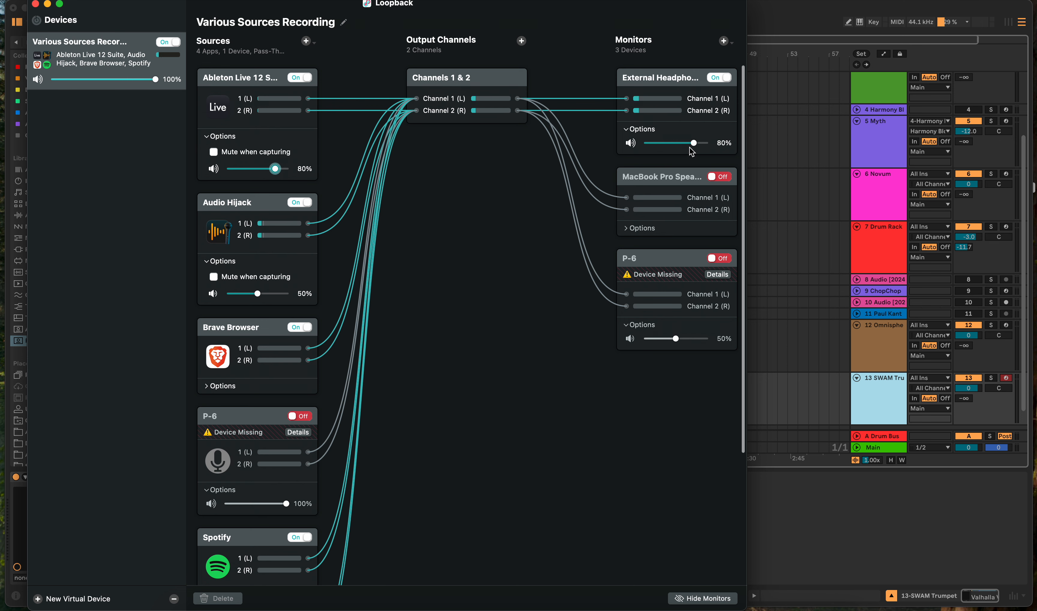
# Set Ableton Live's Loopback source volume to 70% and close the Loopback window
pyautogui.moveTo(275, 169); pyautogui.dragTo(265, 169)
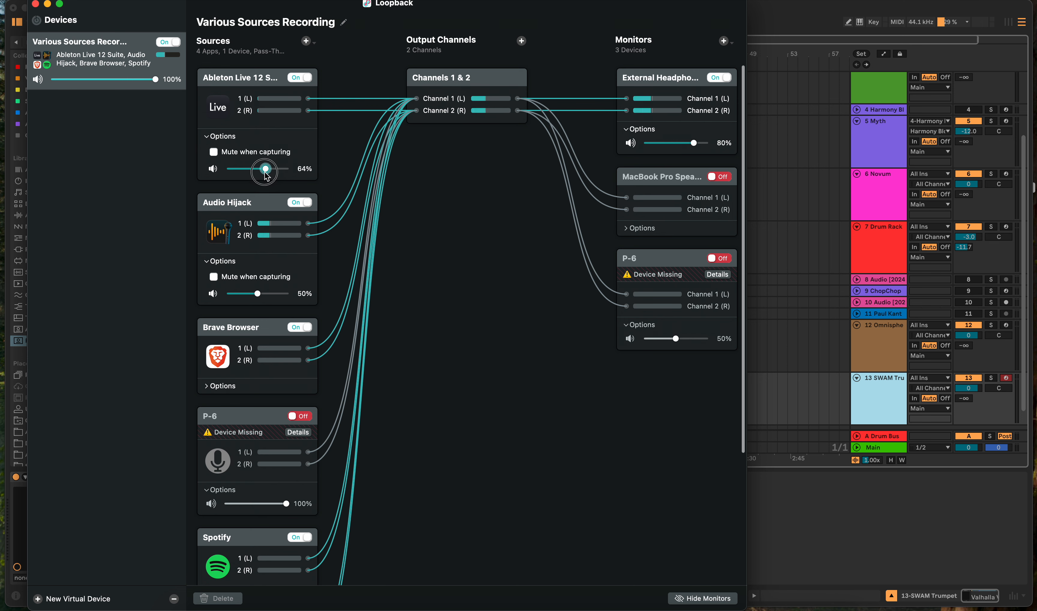
pyautogui.moveTo(265, 169); pyautogui.dragTo(267, 169)
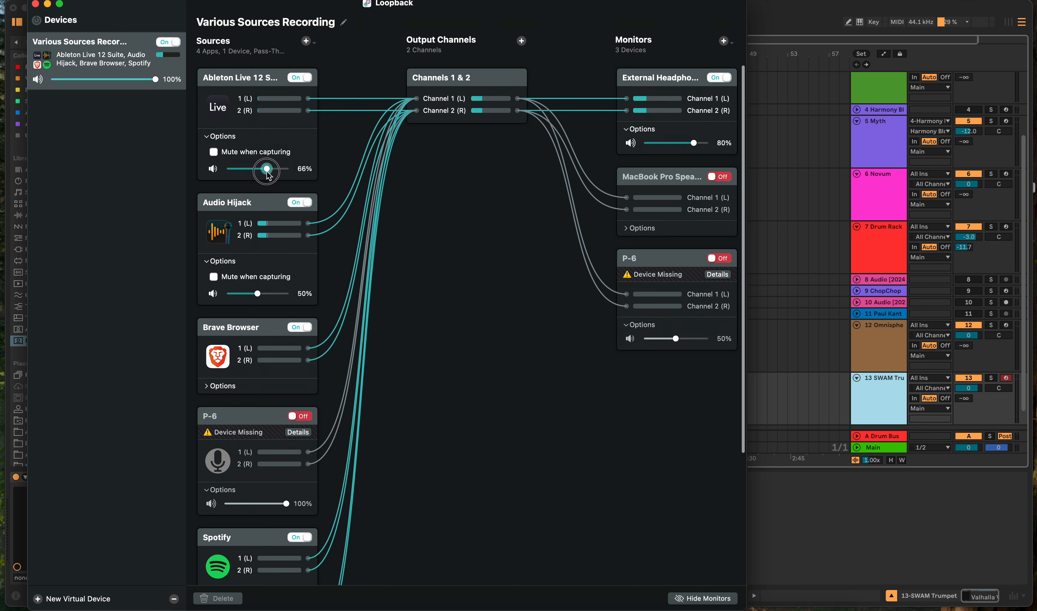
pyautogui.moveTo(265, 169); pyautogui.dragTo(269, 169)
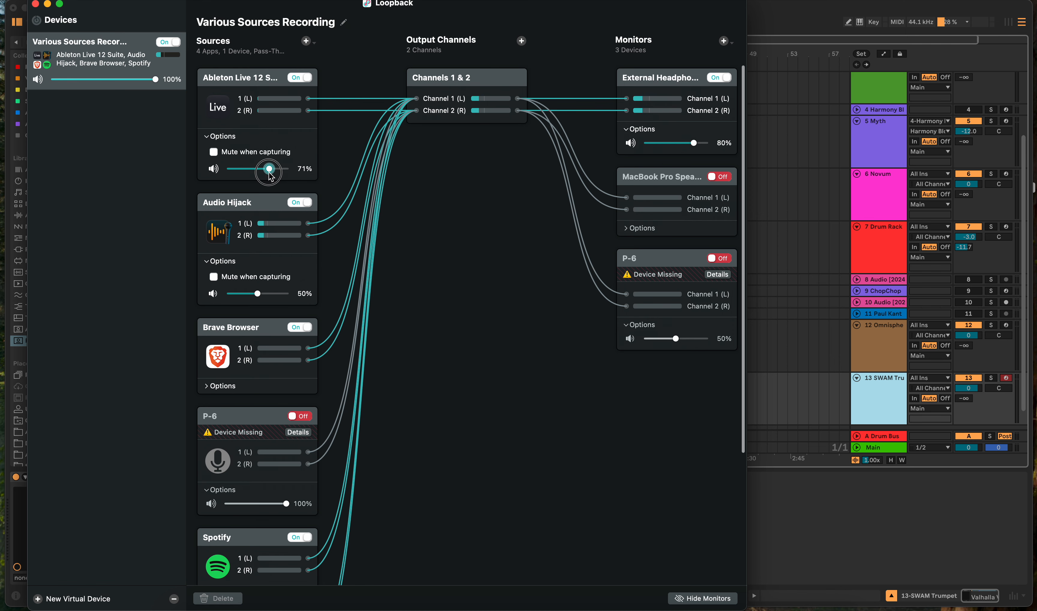
pyautogui.moveTo(270, 169); pyautogui.dragTo(268, 169)
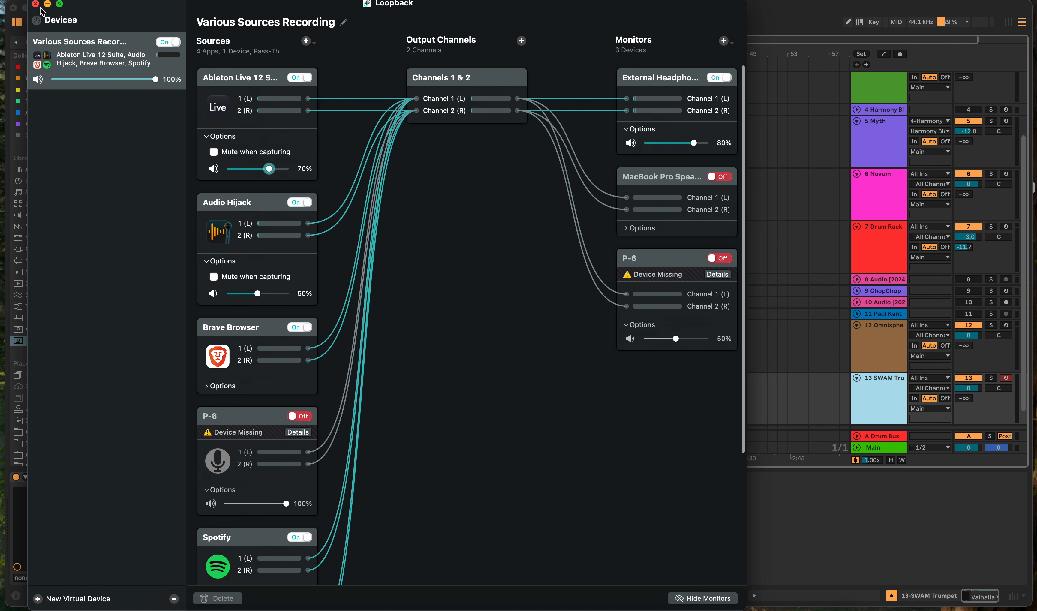
pyautogui.click(35, 4)
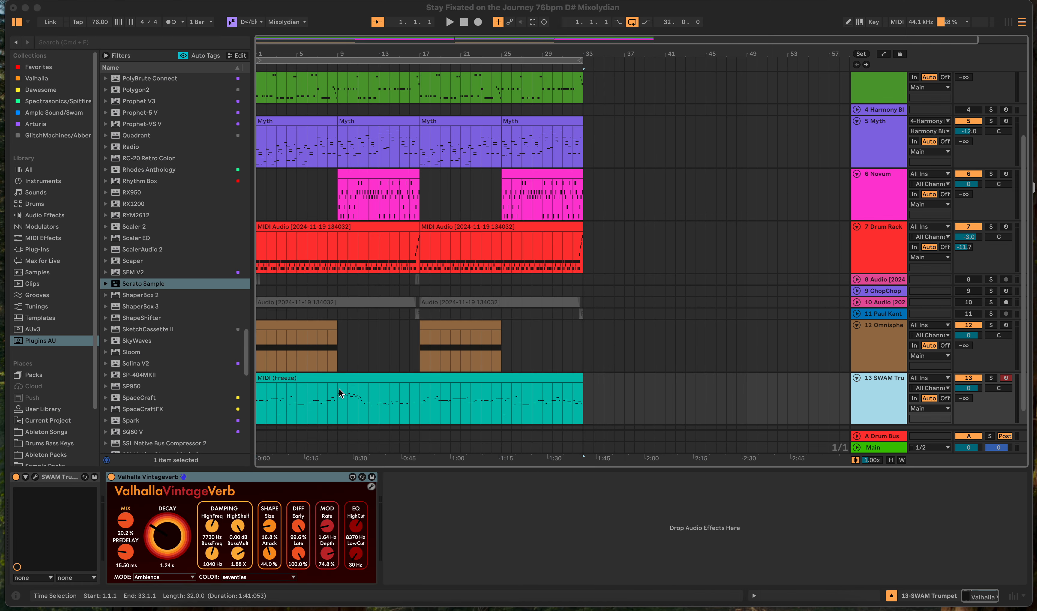
pyautogui.moveTo(639, 104)
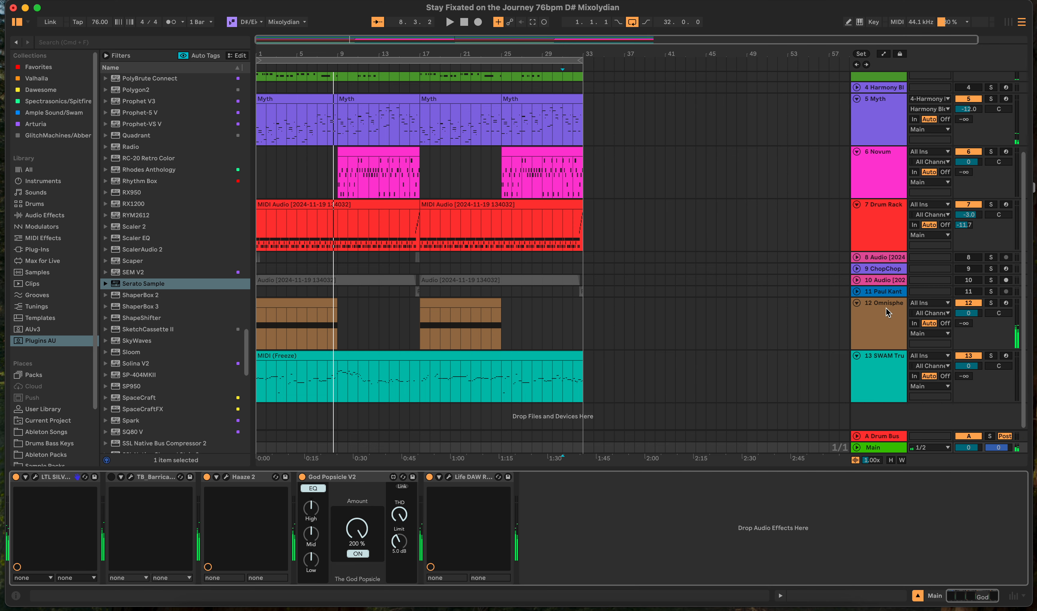
# Drag the Omnisphere track's mixer volume down to -3.0 dB
pyautogui.moveTo(966, 312); pyautogui.dragTo(966, 320)
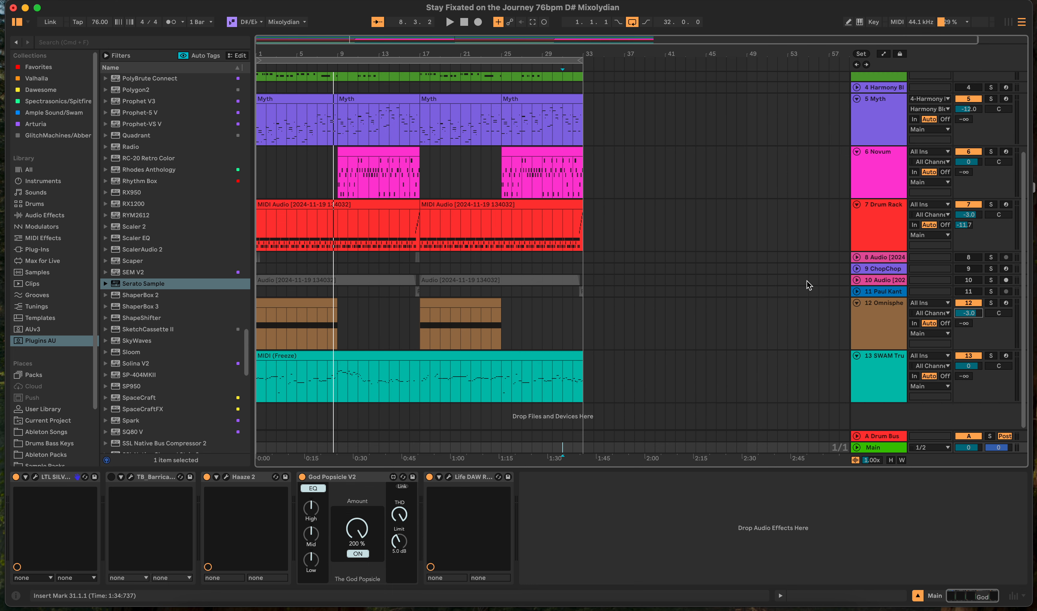
pyautogui.moveTo(579, 345)
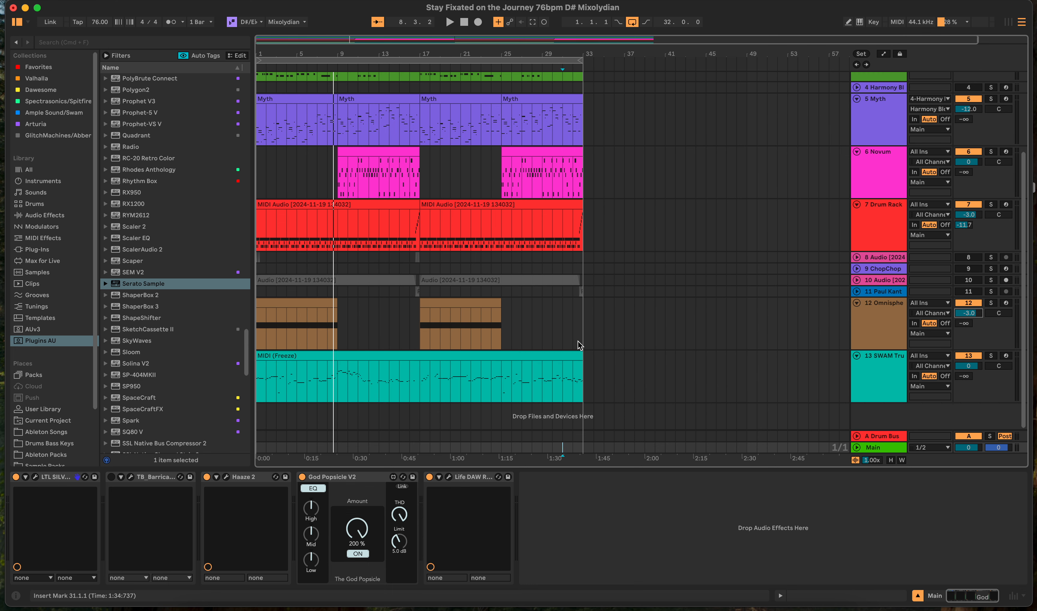
pyautogui.moveTo(780, 441)
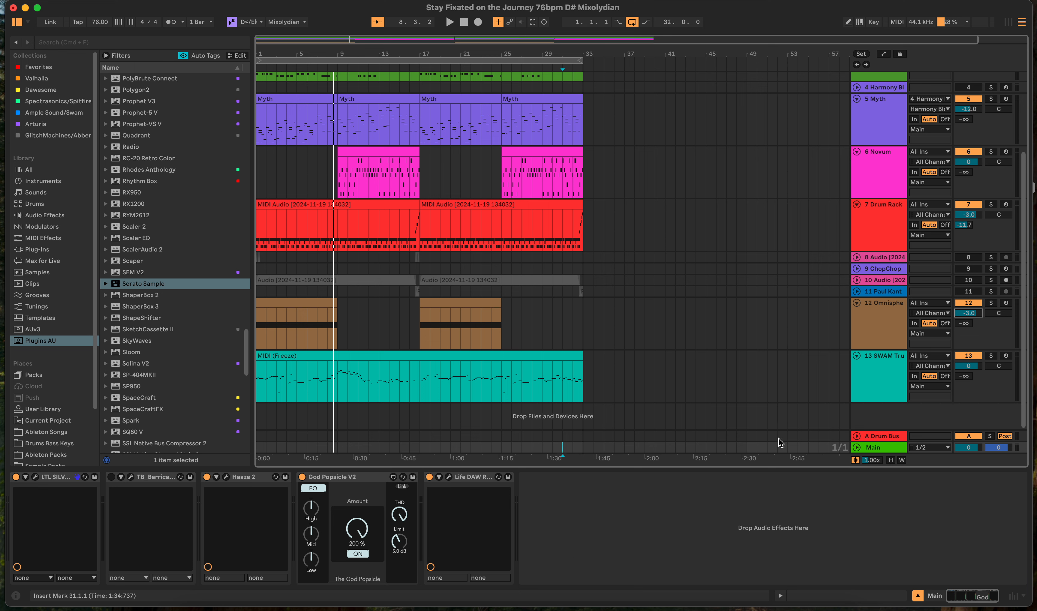
pyautogui.moveTo(534, 359)
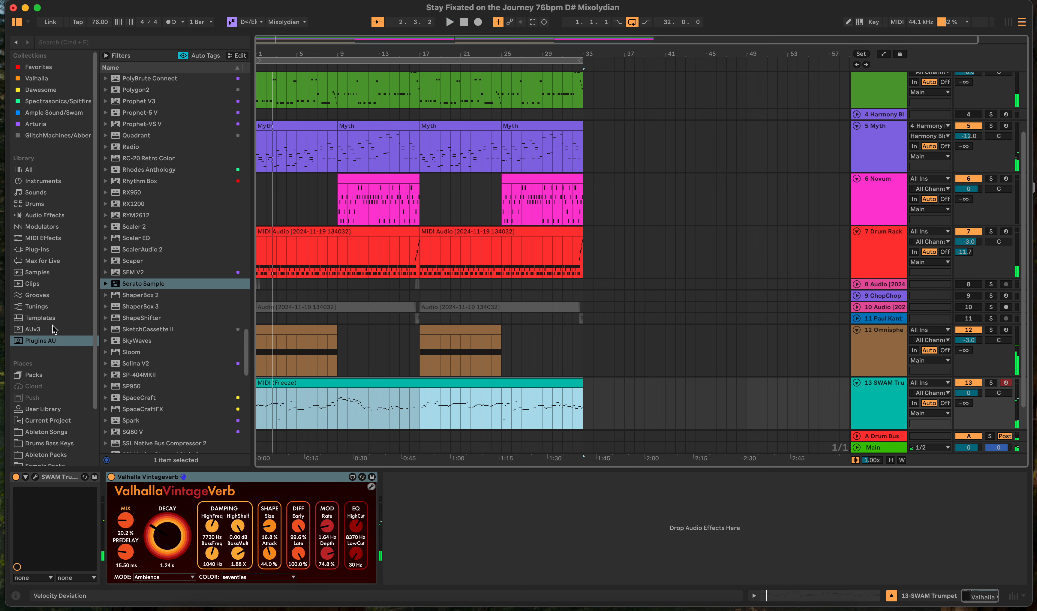
# Scroll the Plugins AU browser down to locate Haaze 2
pyautogui.scroll(-3)
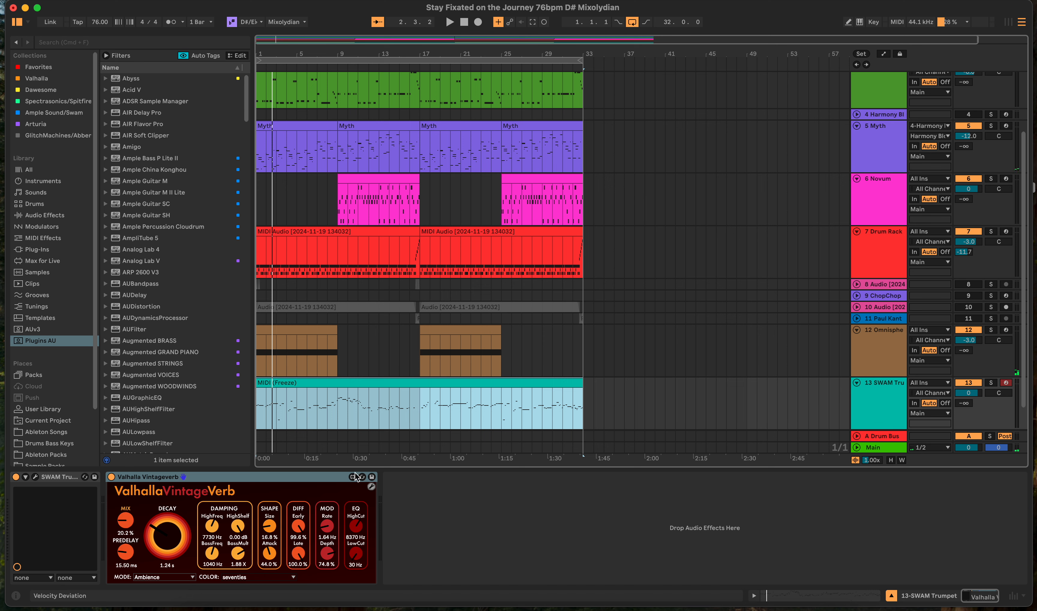
pyautogui.moveTo(252, 483)
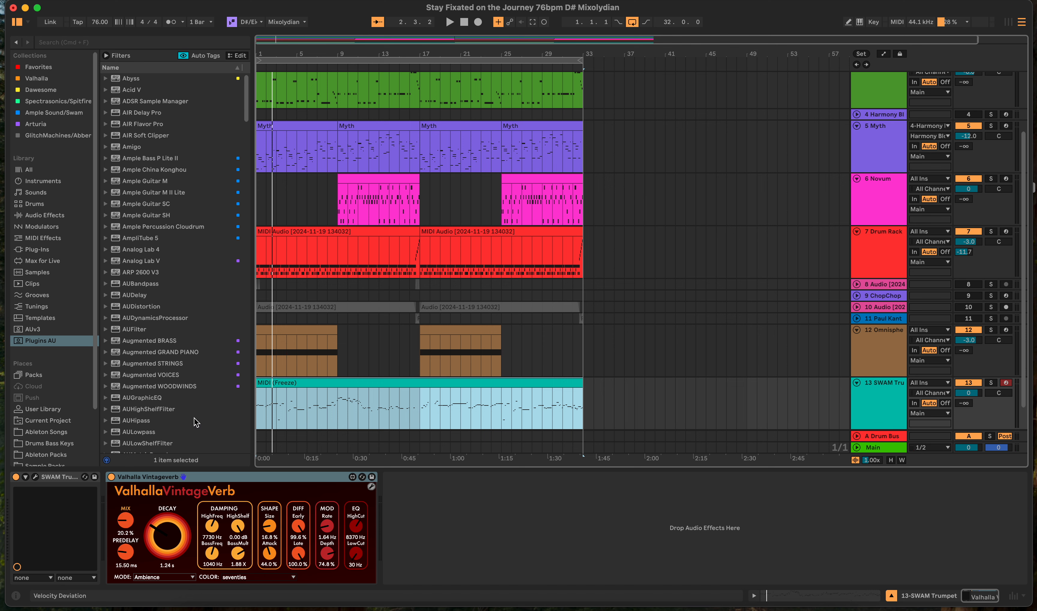
pyautogui.moveTo(163, 233)
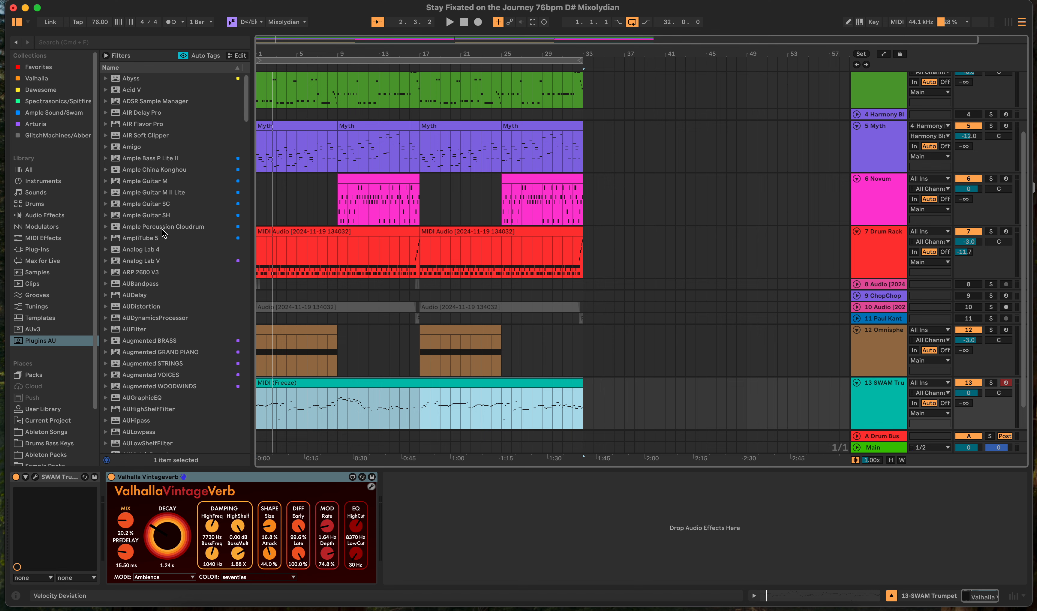
pyautogui.scroll(-3)
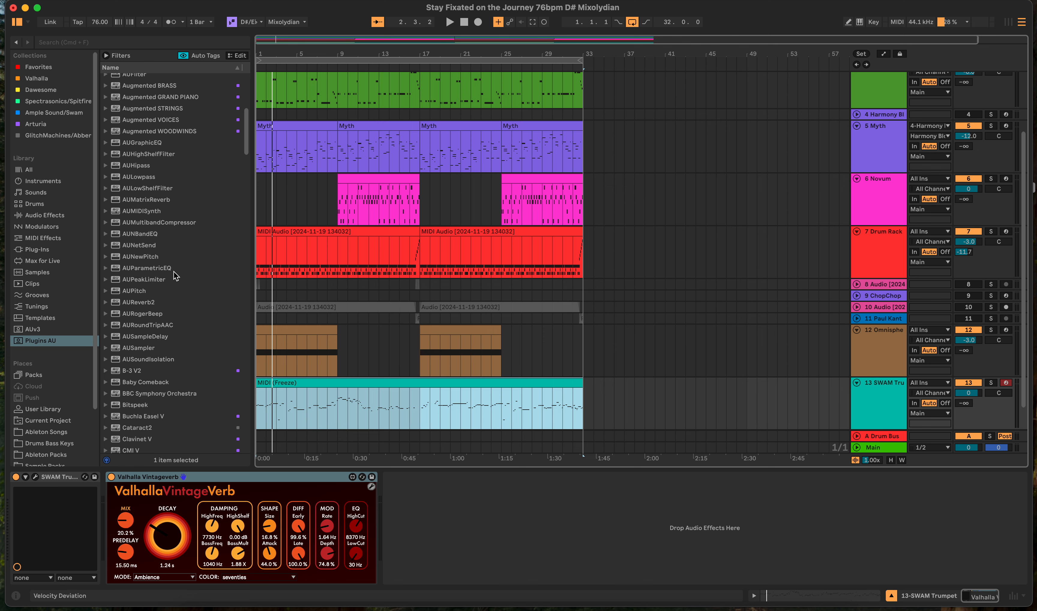
pyautogui.scroll(-3)
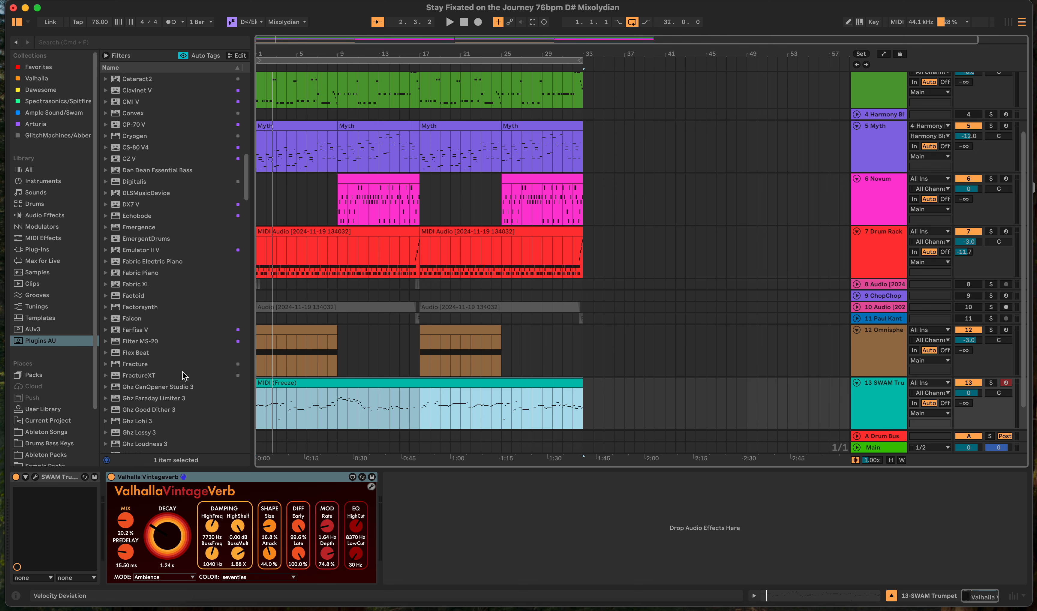
pyautogui.scroll(-3)
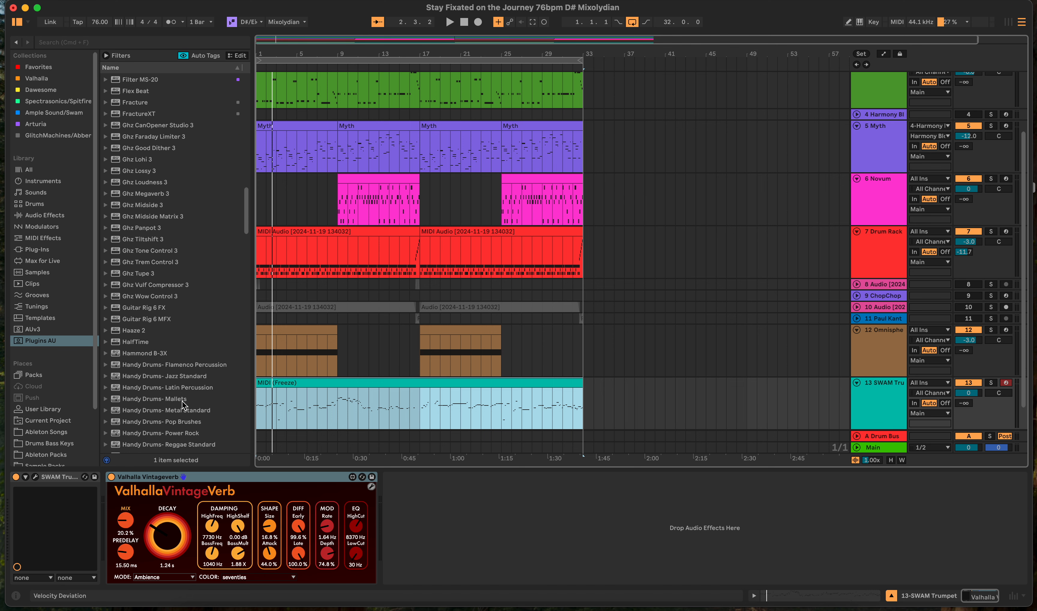
pyautogui.scroll(-3)
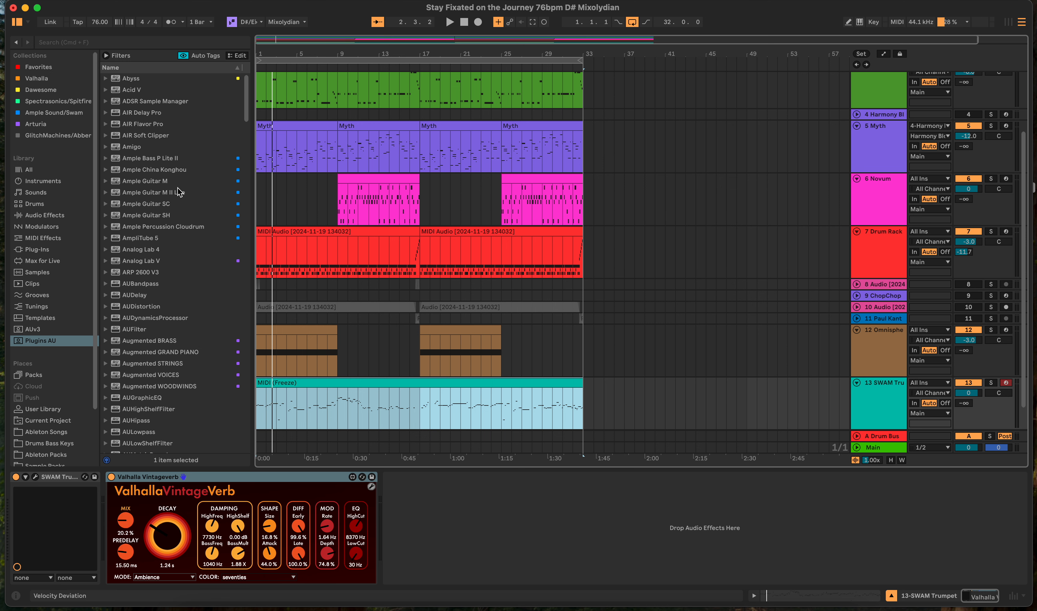
pyautogui.scroll(-3)
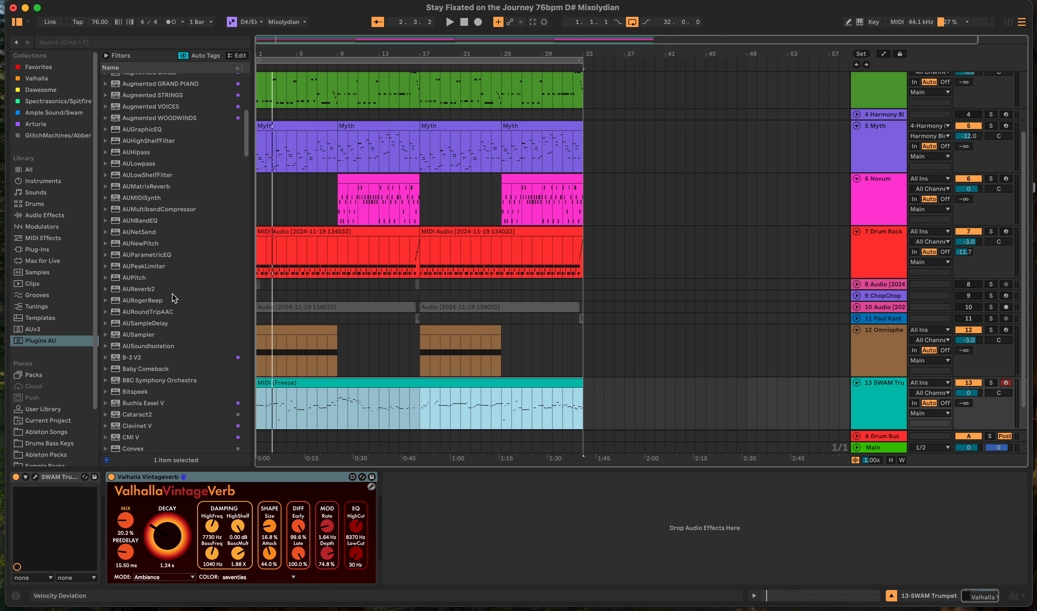
pyautogui.scroll(-3)
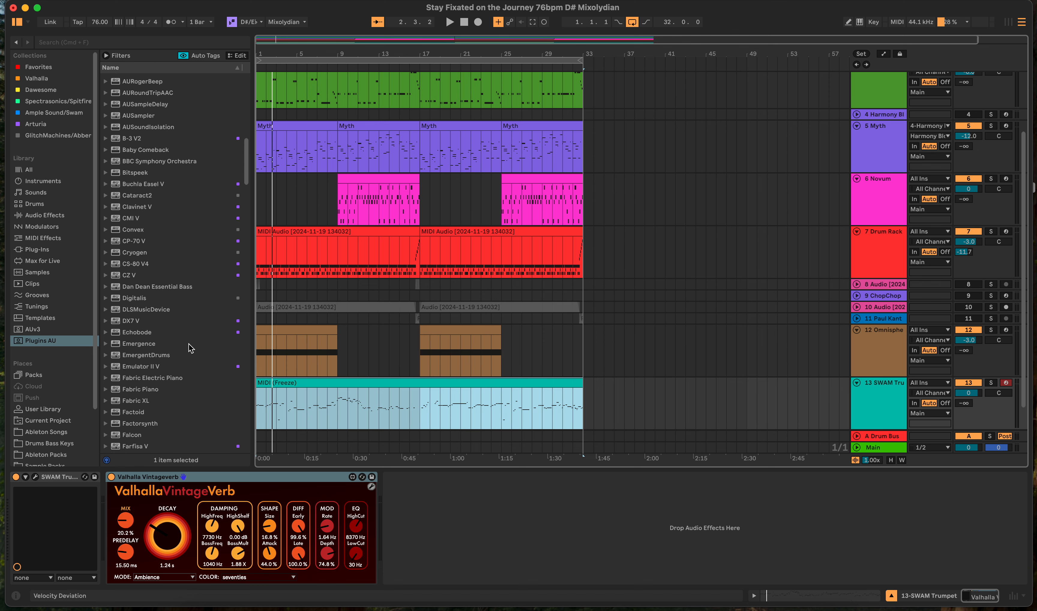
pyautogui.scroll(-3)
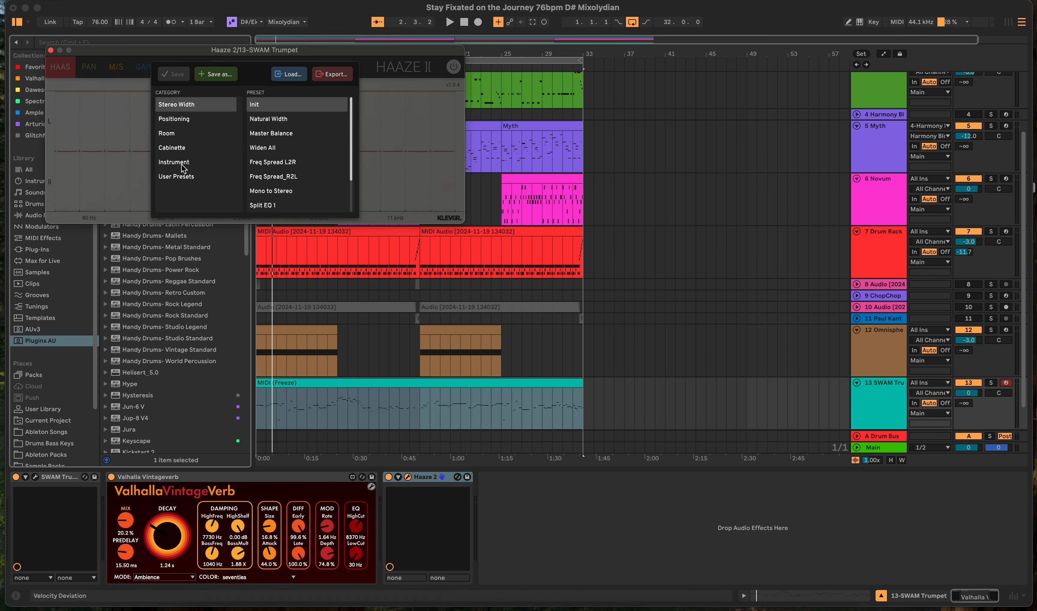
# Load Haaze 2's Instrument > Woodwind 2 preset and start playback
pyautogui.click(174, 162)
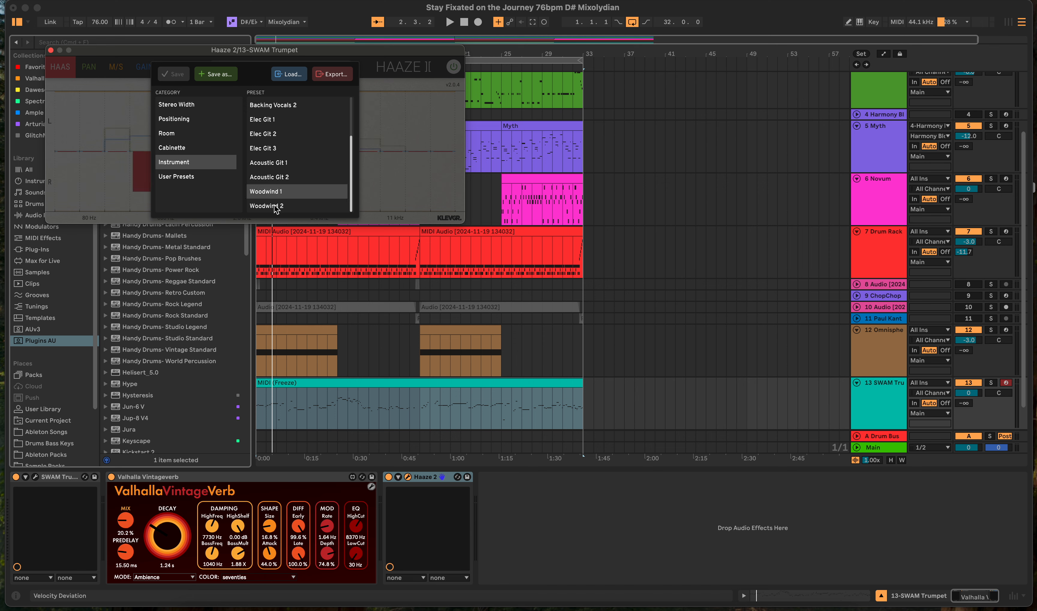
pyautogui.click(267, 206)
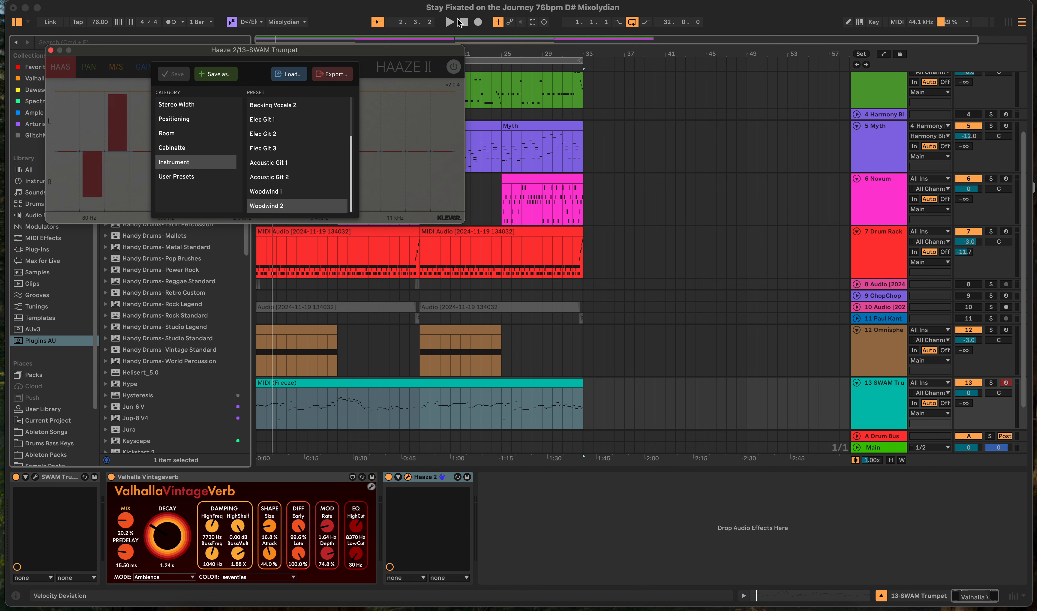
pyautogui.click(449, 22)
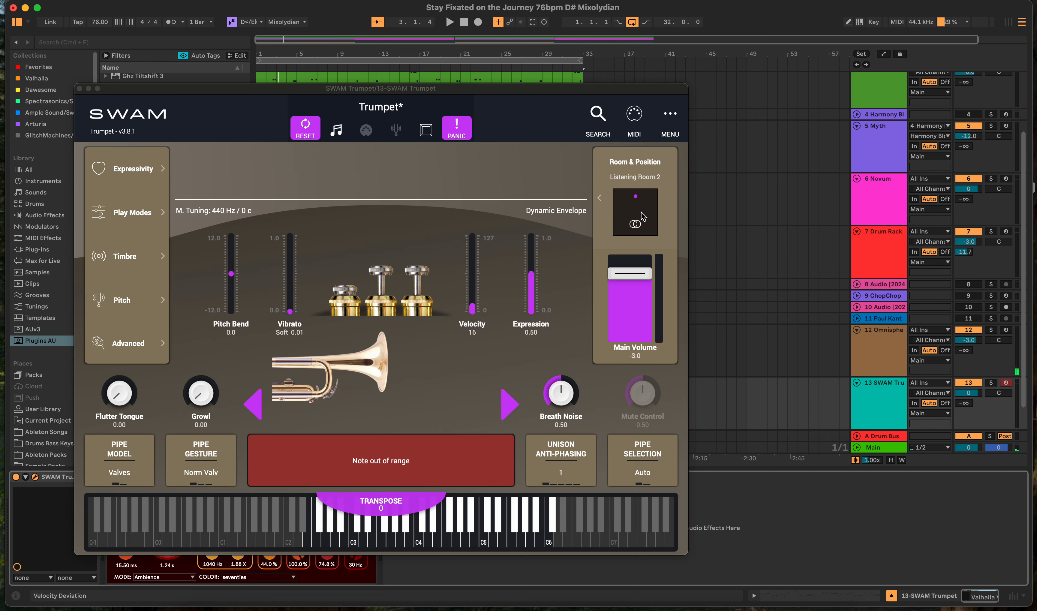
# Move the trumpet to the centre of the Room & Position simulator
pyautogui.click(634, 212)
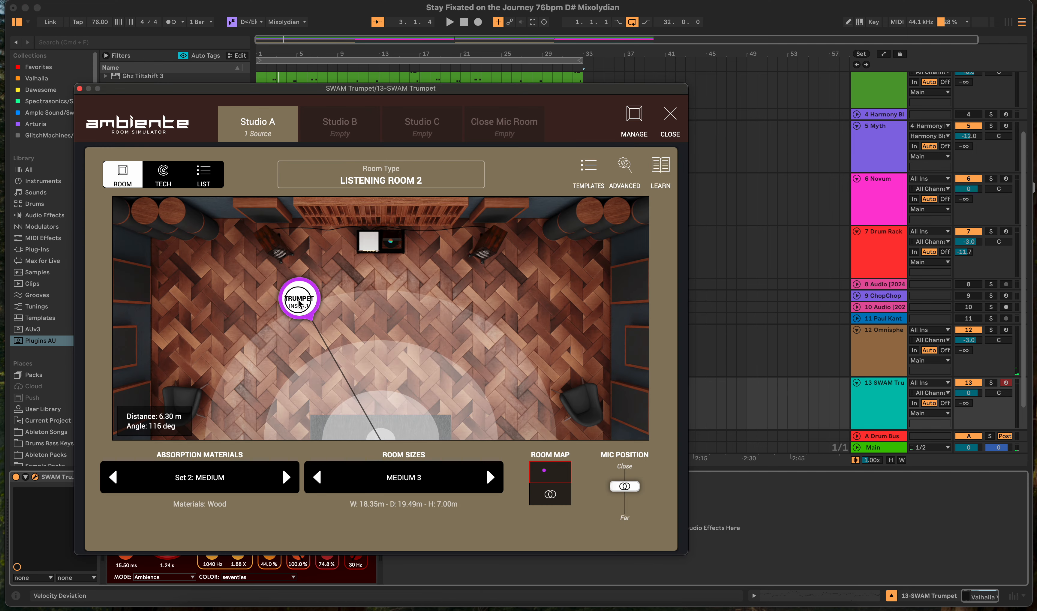
pyautogui.moveTo(299, 298); pyautogui.dragTo(380, 297)
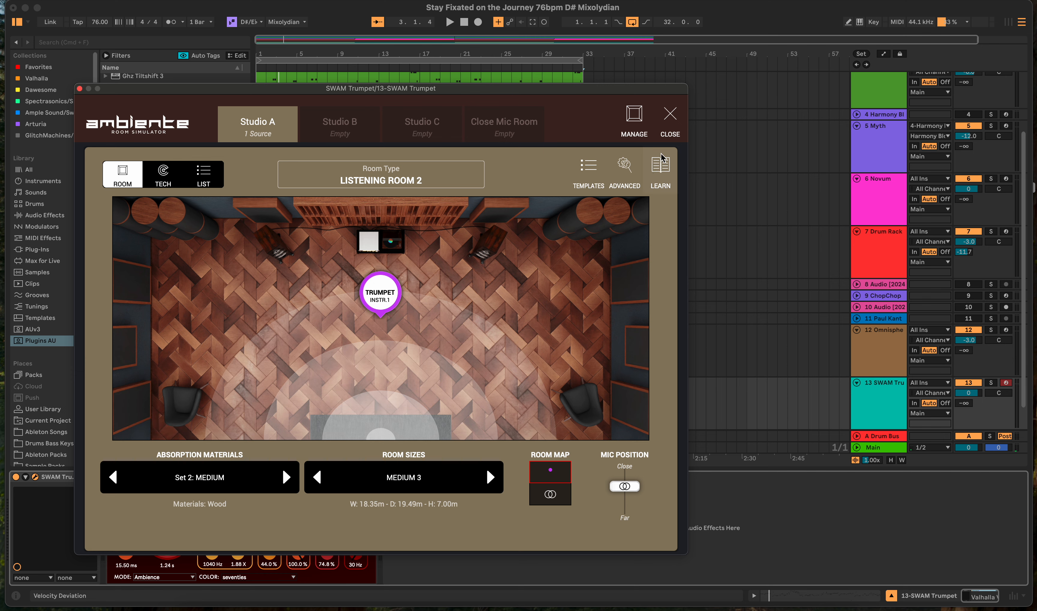
pyautogui.click(670, 113)
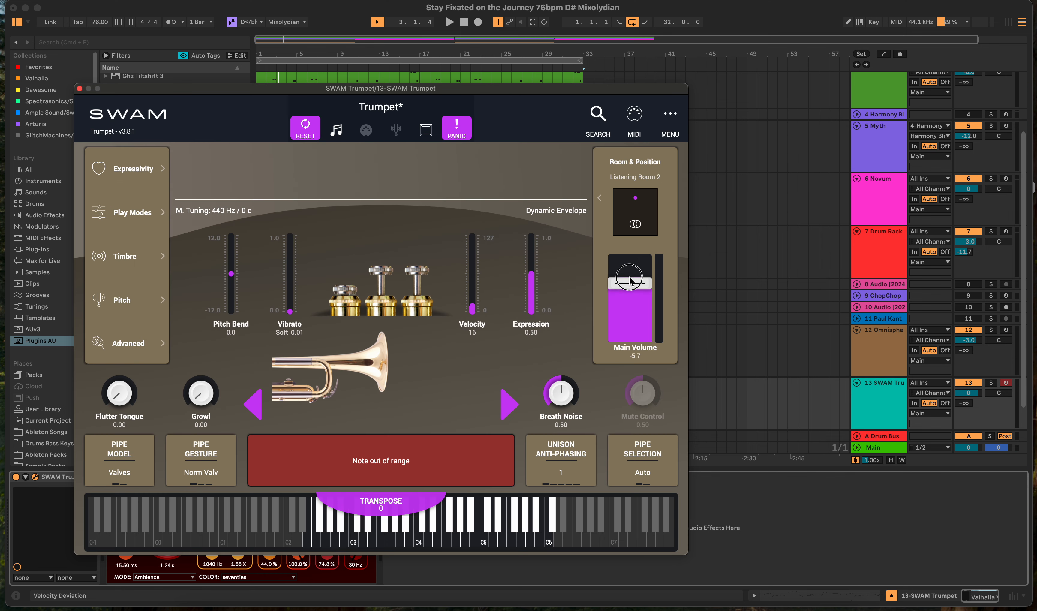
# Lower the trumpet's Main Volume to about -6 dB, audition a couple of notes, and close SWAM
pyautogui.moveTo(629, 271); pyautogui.dragTo(629, 281)
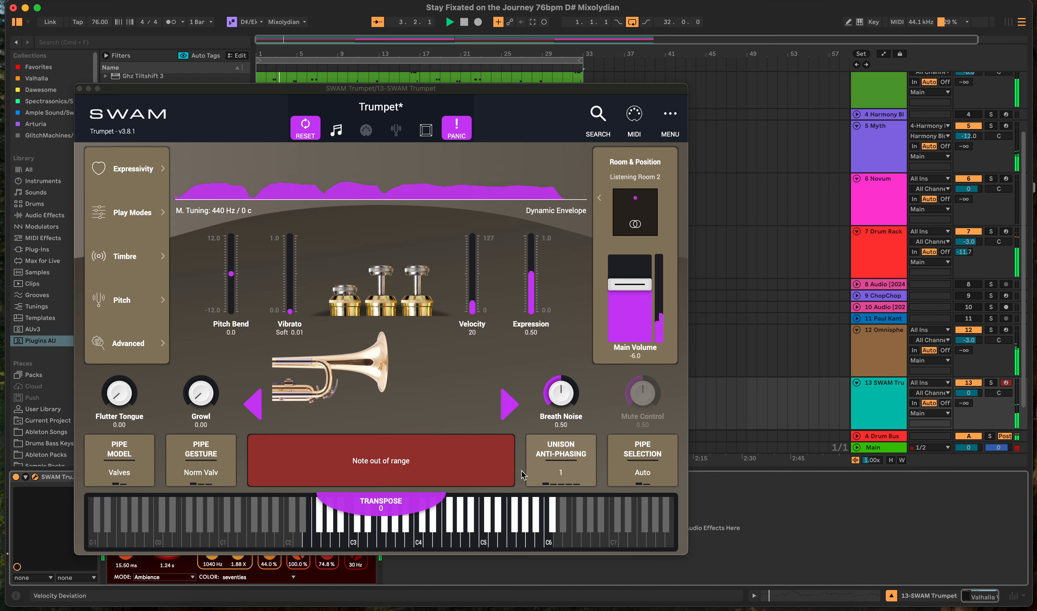
pyautogui.moveTo(291, 307); pyautogui.dragTo(291, 310)
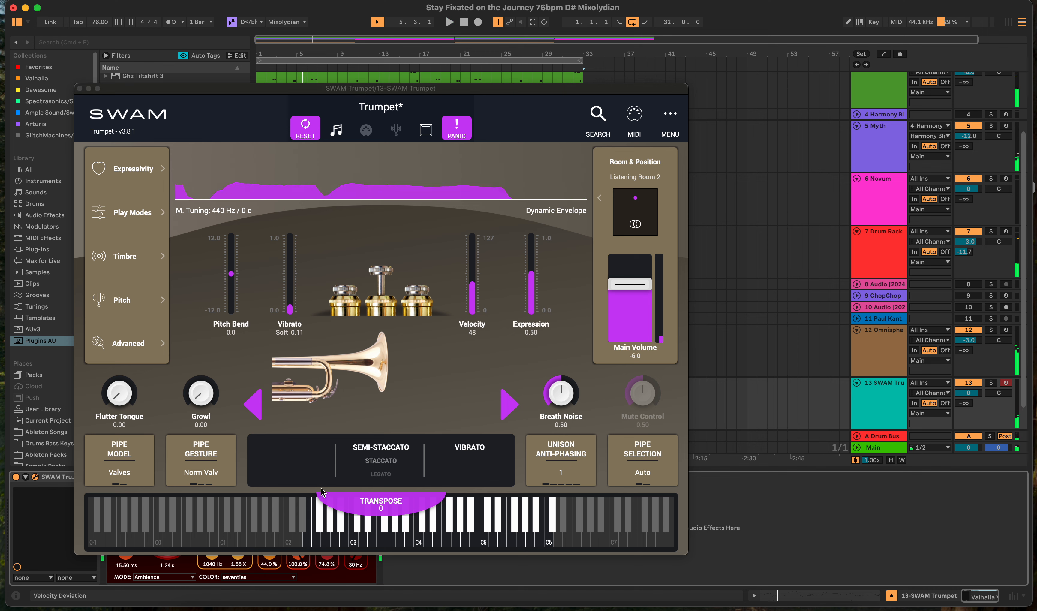
pyautogui.click(309, 543)
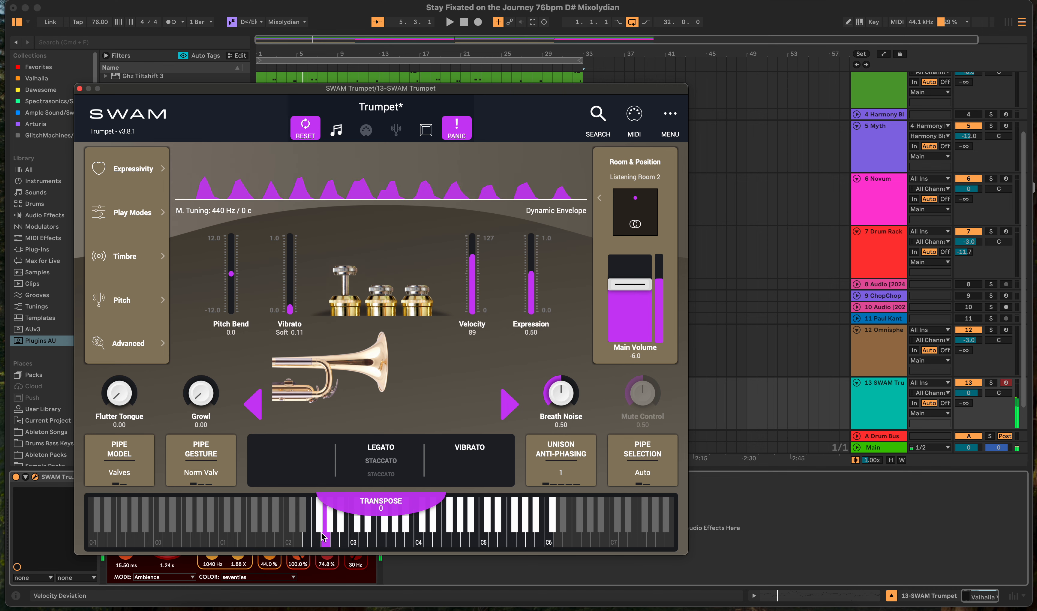
pyautogui.click(344, 547)
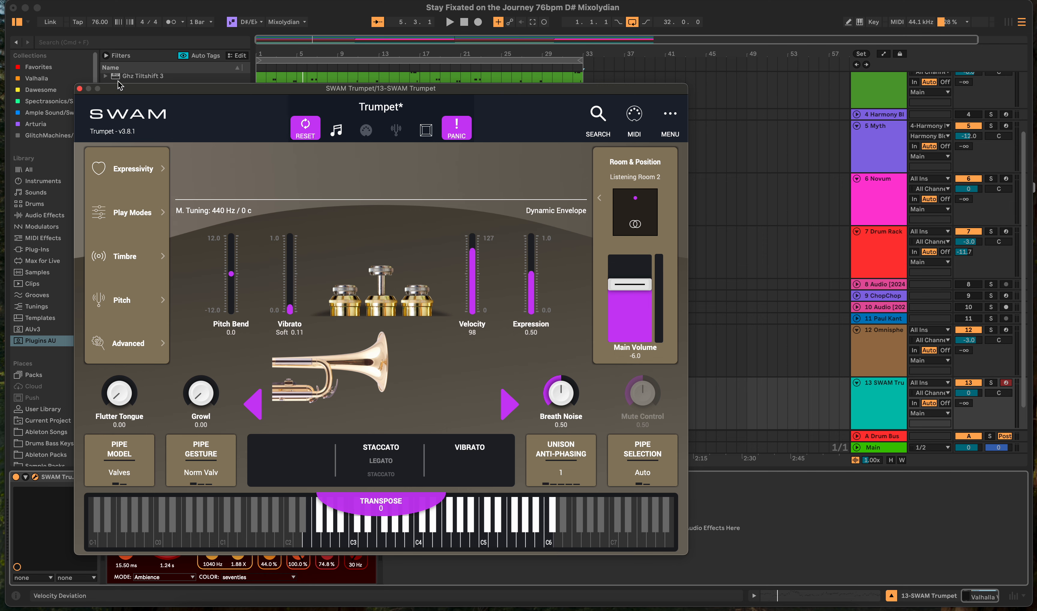
pyautogui.click(79, 89)
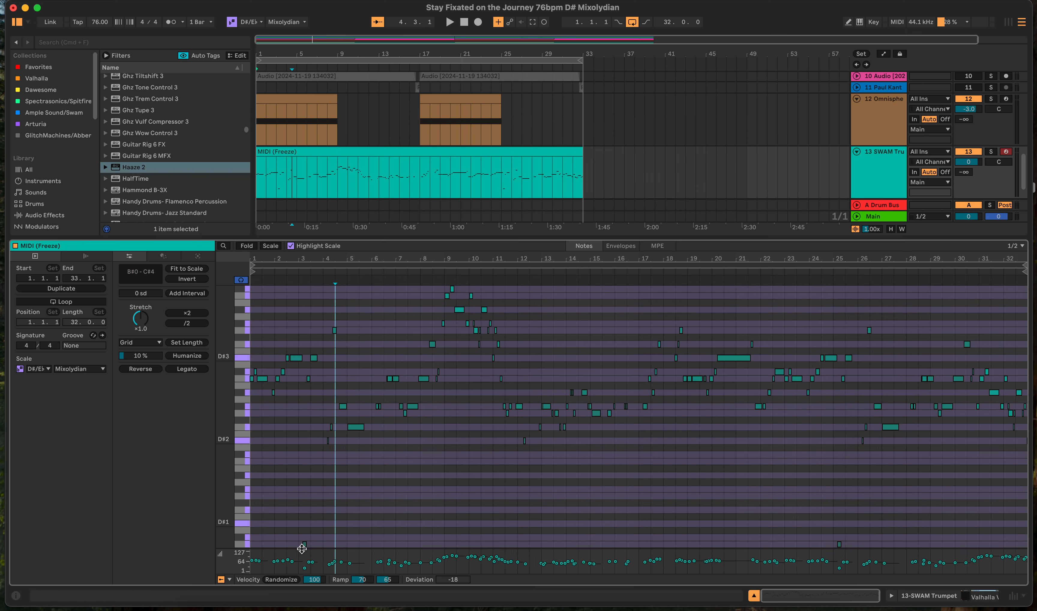
# Select the trumpet notes from bars 3–25, extend to the whole clip, then return to the arrangement
pyautogui.moveTo(302, 548); pyautogui.dragTo(806, 539)
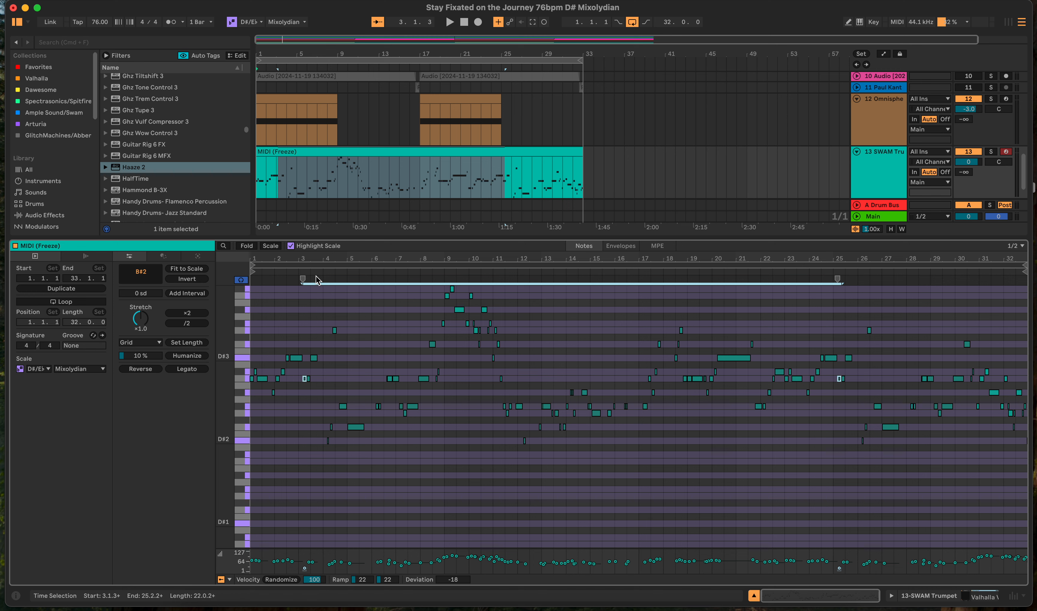
pyautogui.click(449, 22)
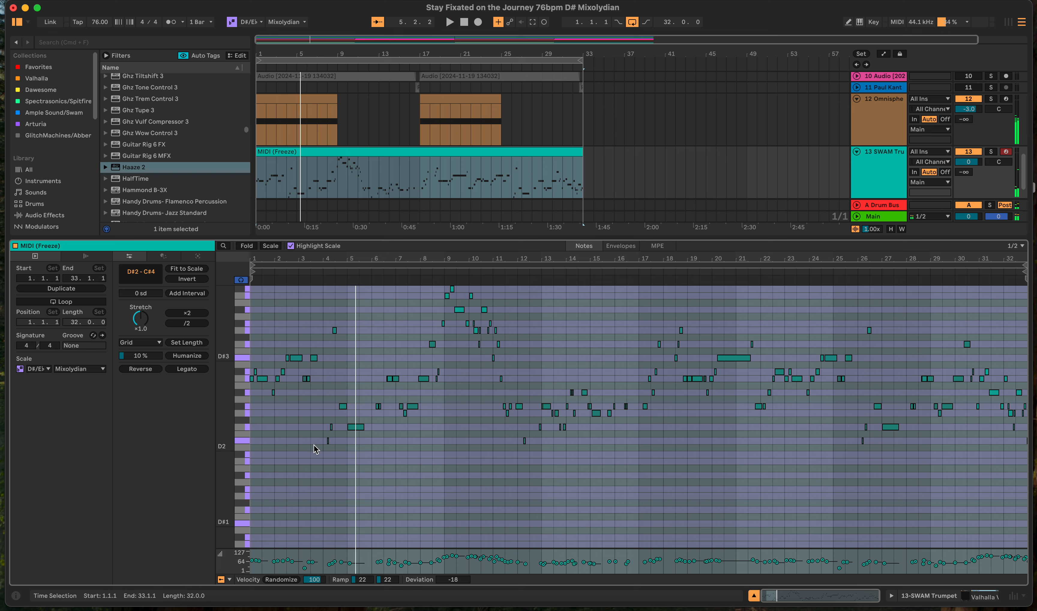
pyautogui.click(242, 432)
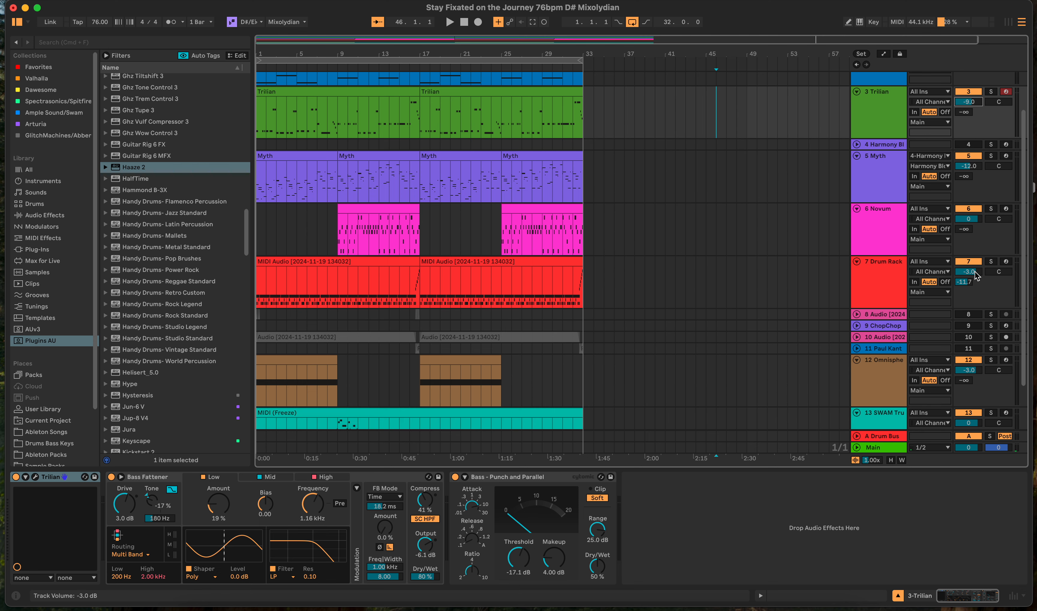
# Lower the Drum Rack track volume from -3 dB to -6.0 dB
pyautogui.moveTo(967, 271); pyautogui.dragTo(968, 285)
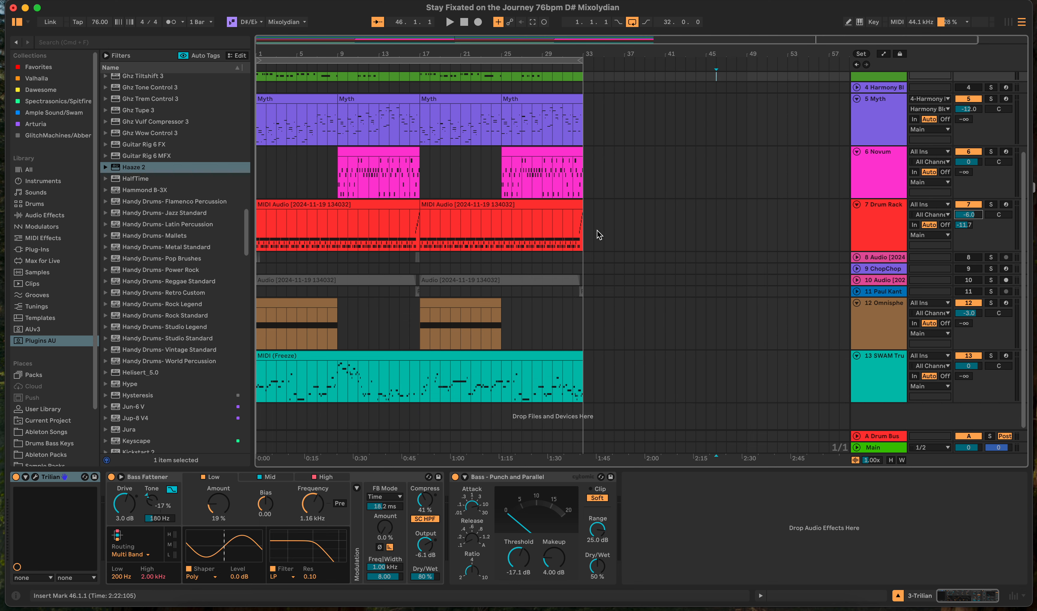
pyautogui.moveTo(410, 365)
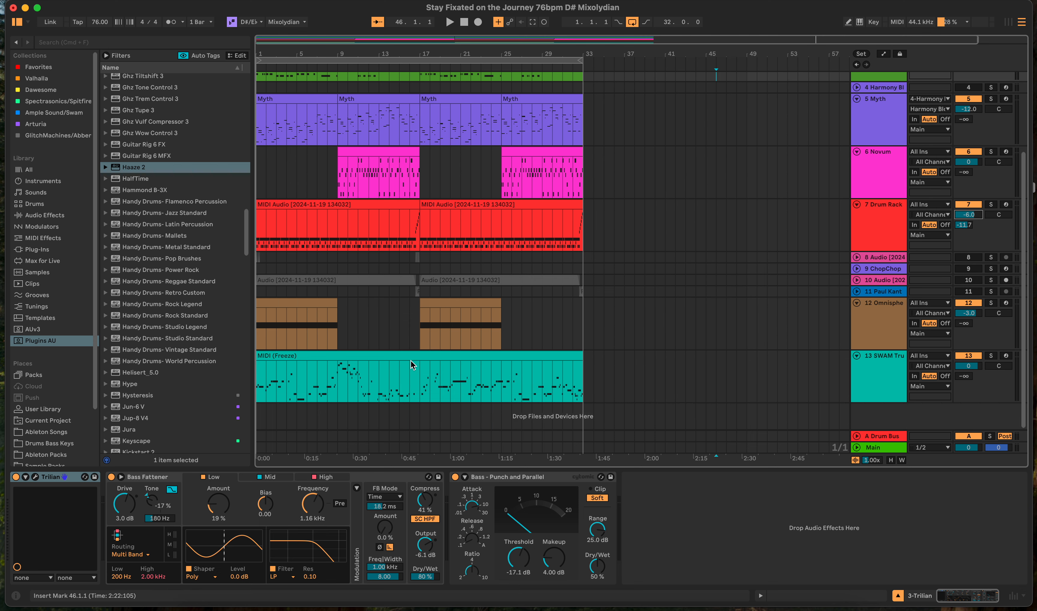
pyautogui.moveTo(318, 368)
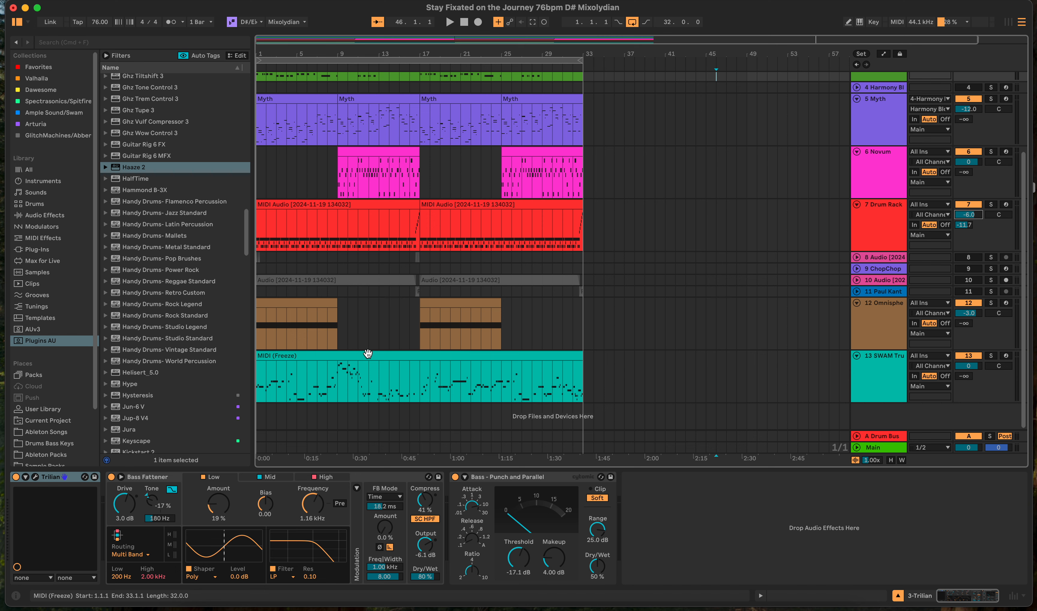
pyautogui.moveTo(346, 518)
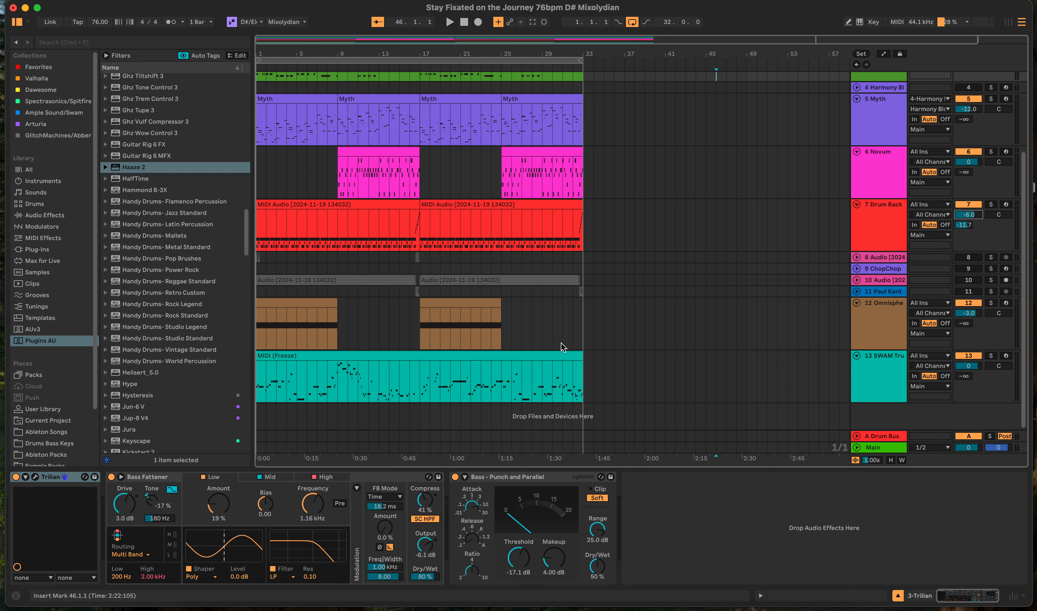
pyautogui.moveTo(644, 362)
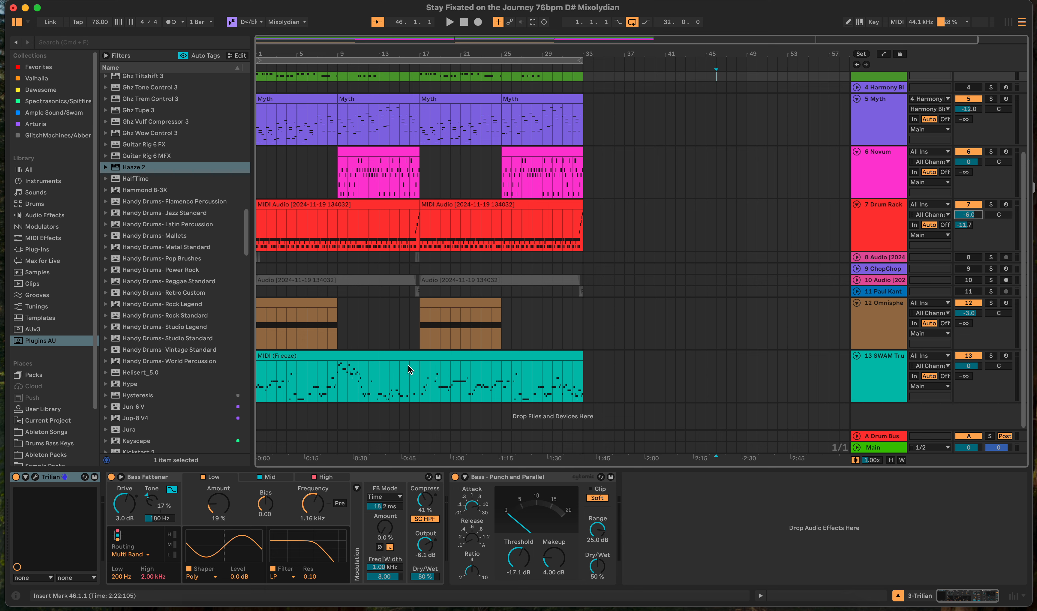
pyautogui.moveTo(403, 366)
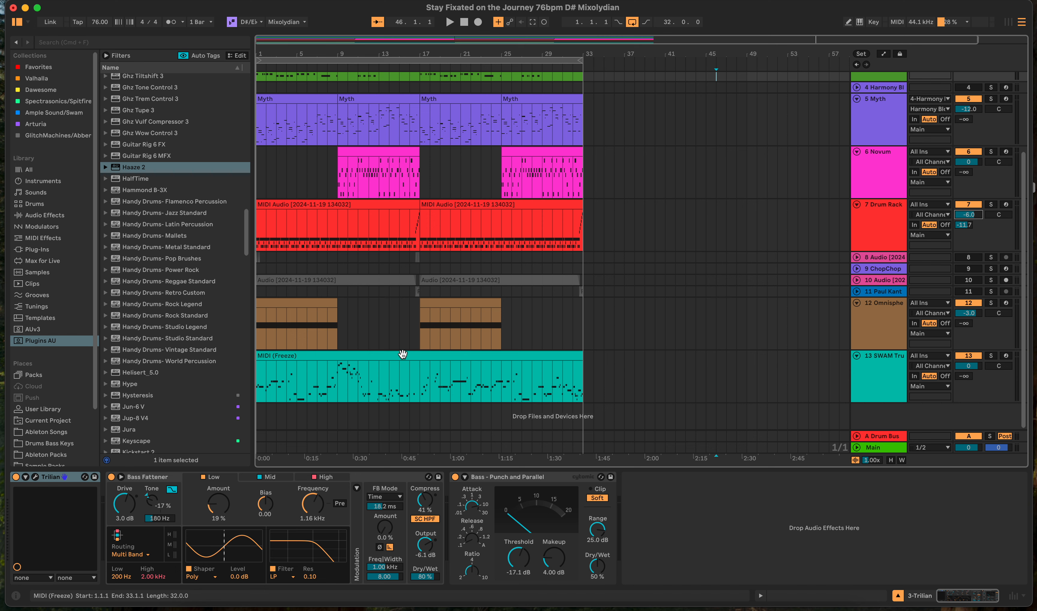
pyautogui.moveTo(389, 365)
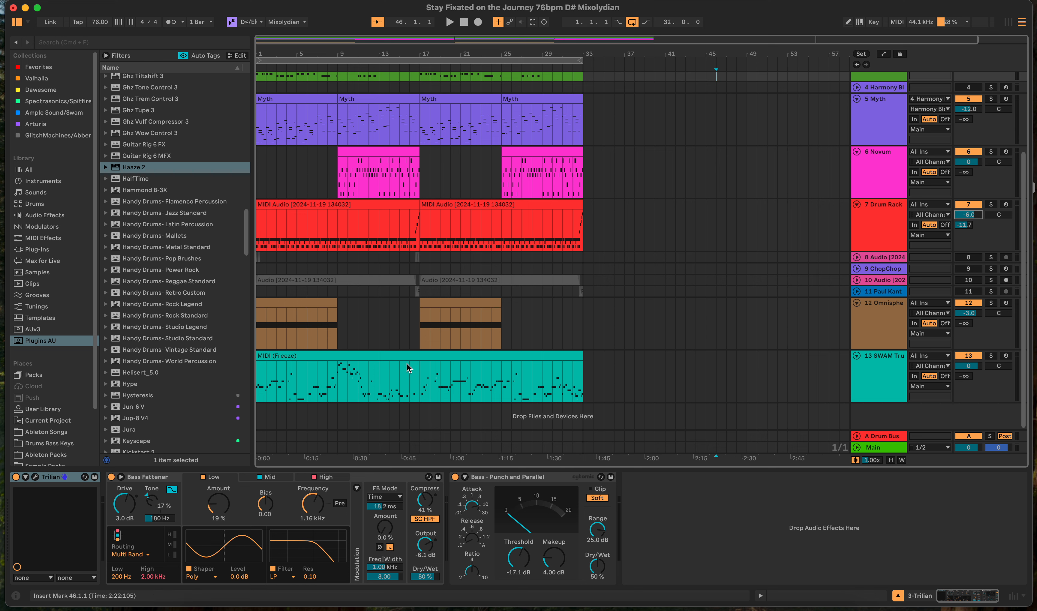
pyautogui.moveTo(439, 342)
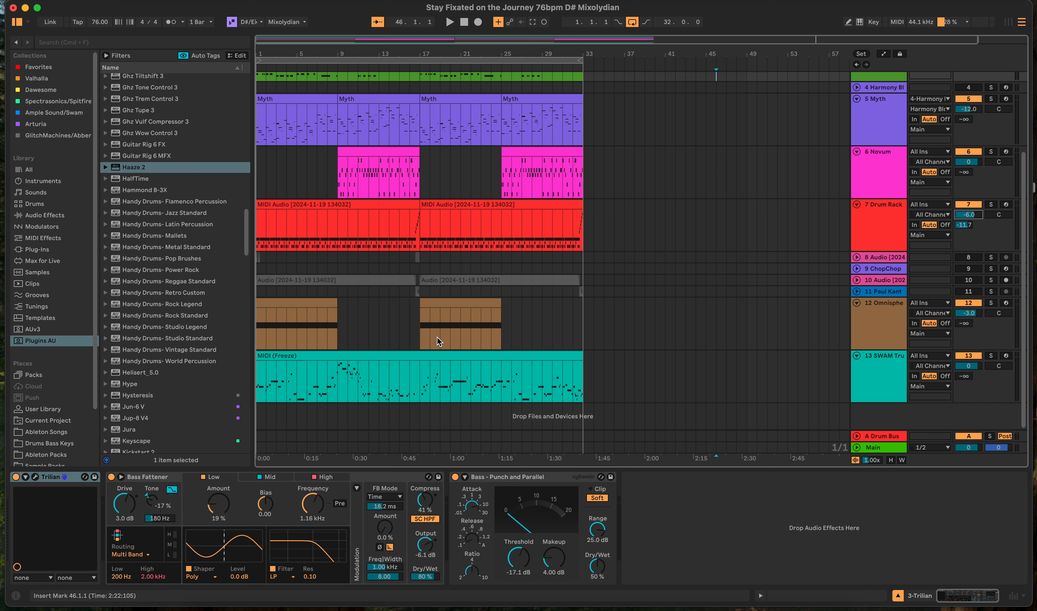